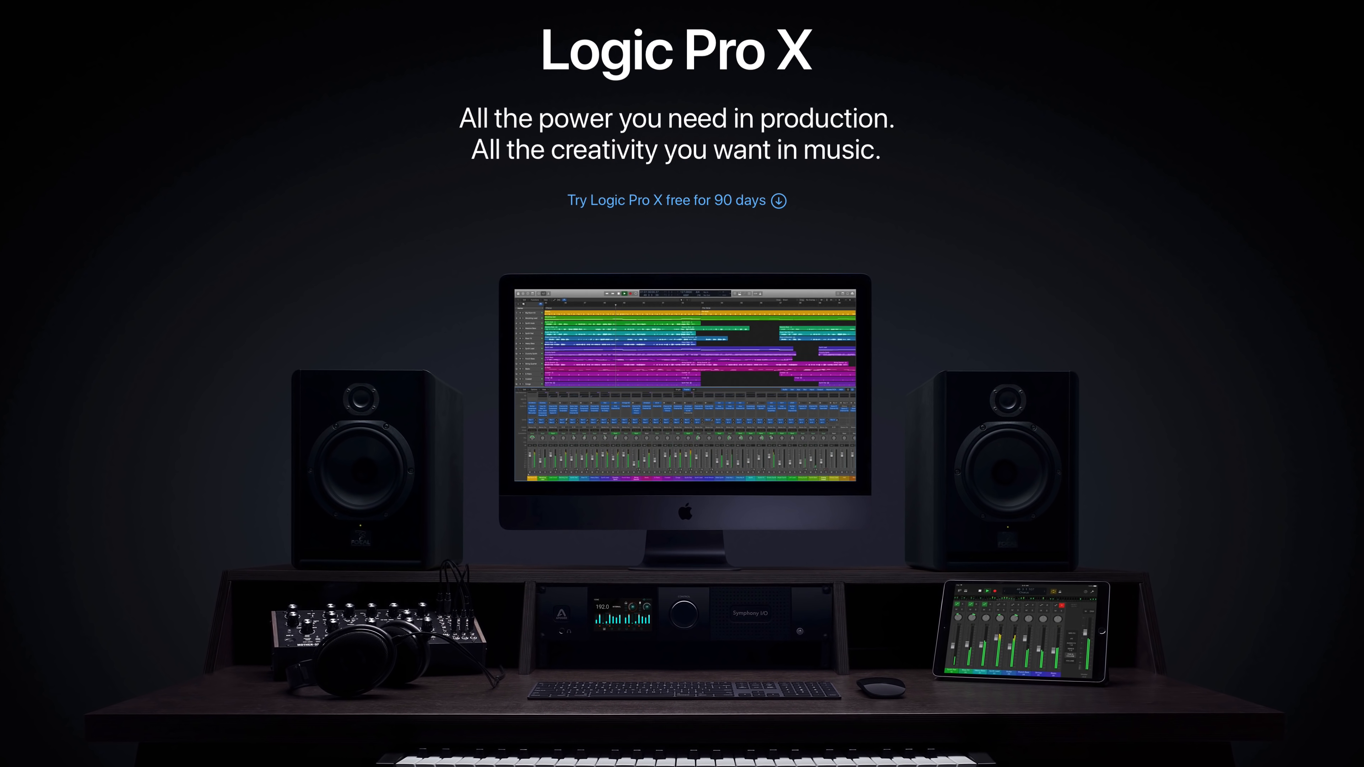
Step: Apply the gate effect, then view the Kick 1, Snare 1 and Rim pads' samples in Drum Machine Designer
{"action": "left_click", "coordinate": [669, 200]}
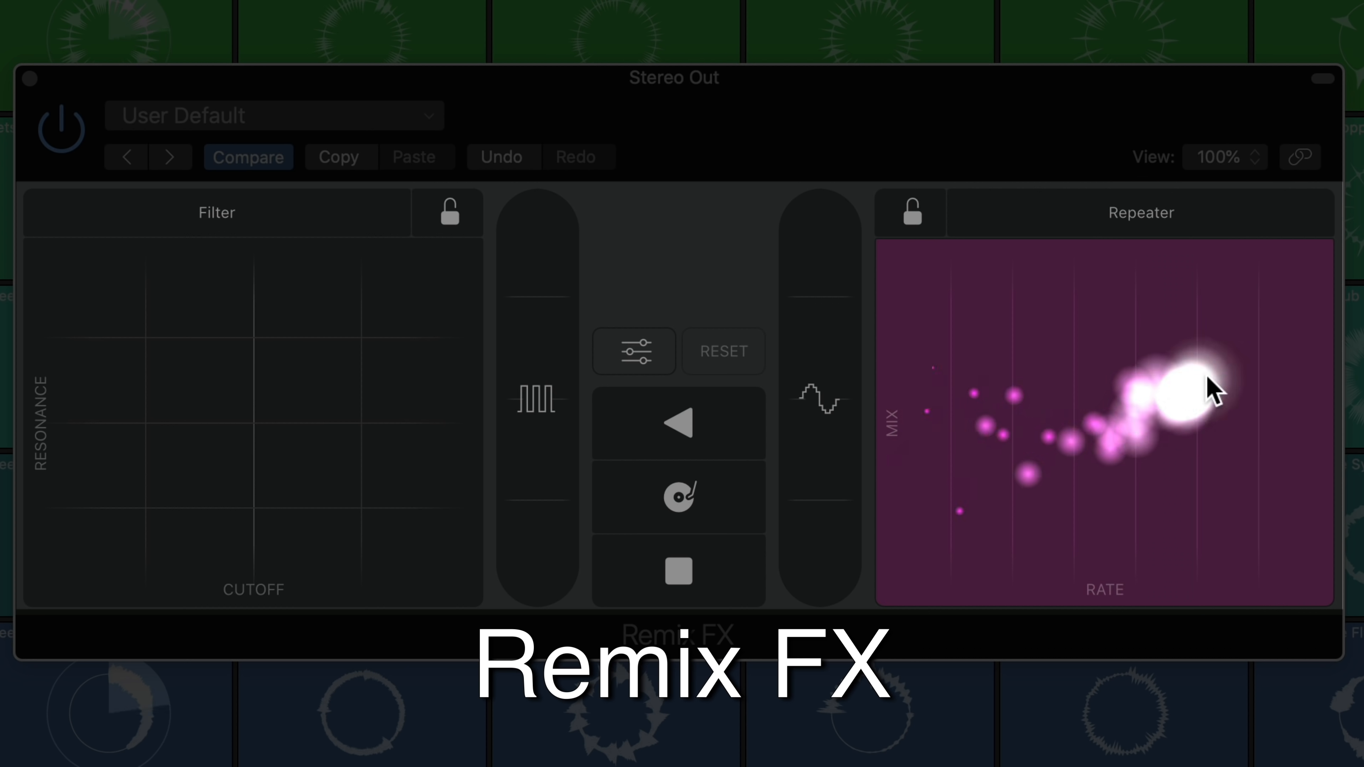
{"action": "left_click", "coordinate": [678, 572]}
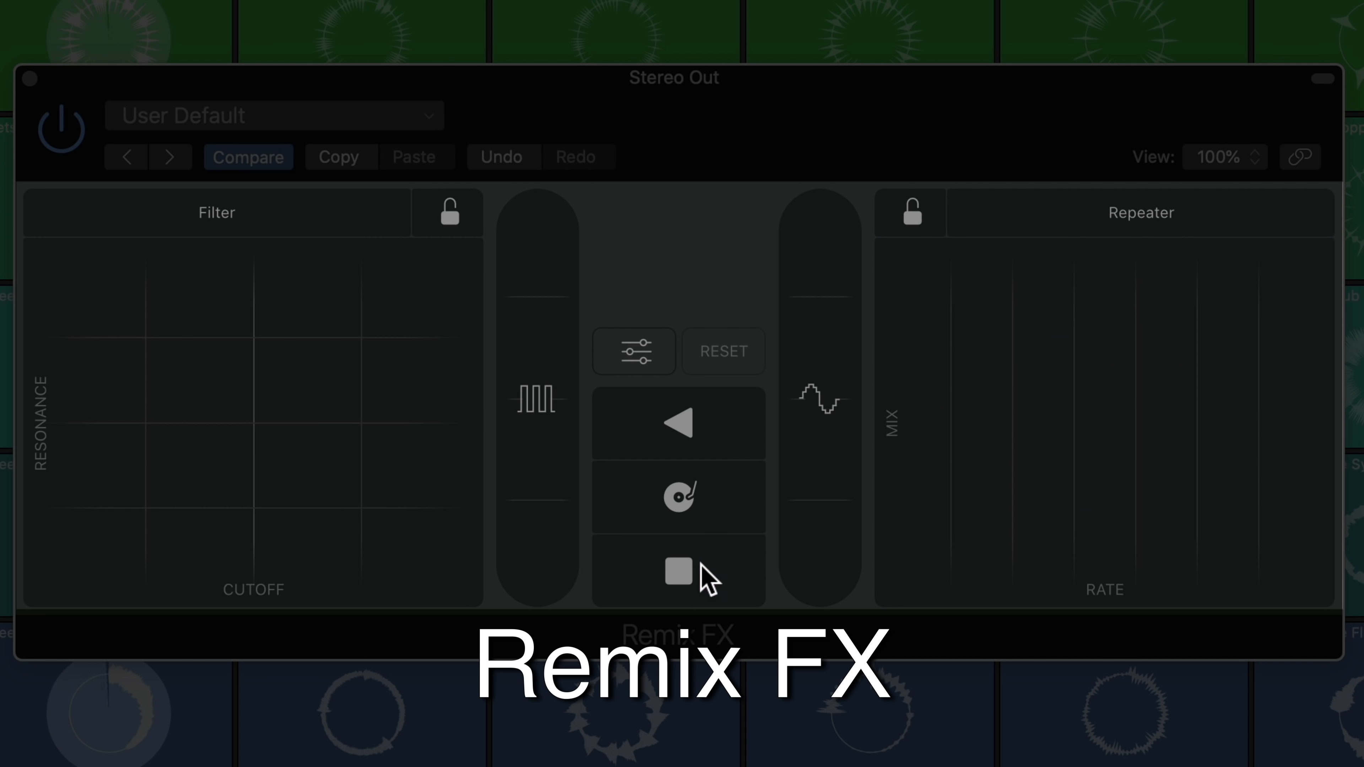
{"action": "left_click", "coordinate": [817, 389]}
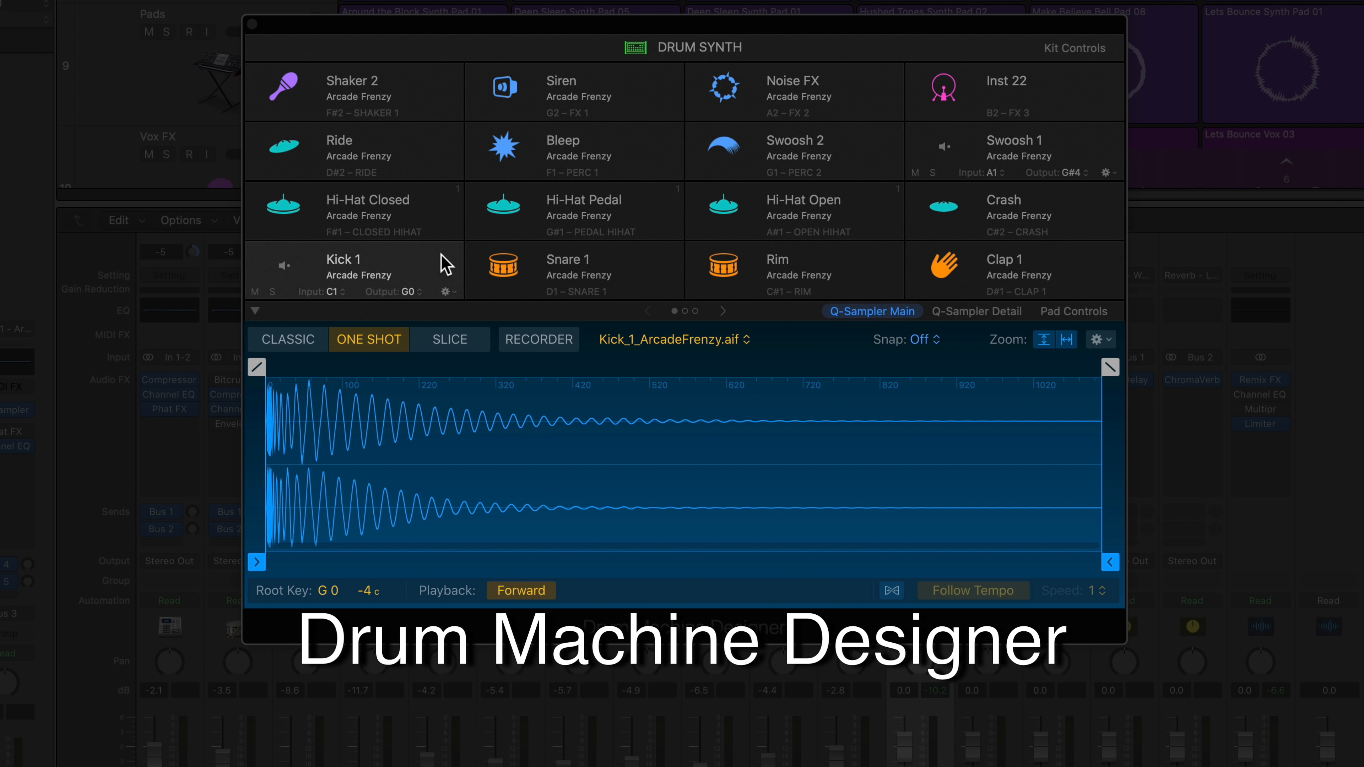
{"action": "left_click", "coordinate": [573, 270]}
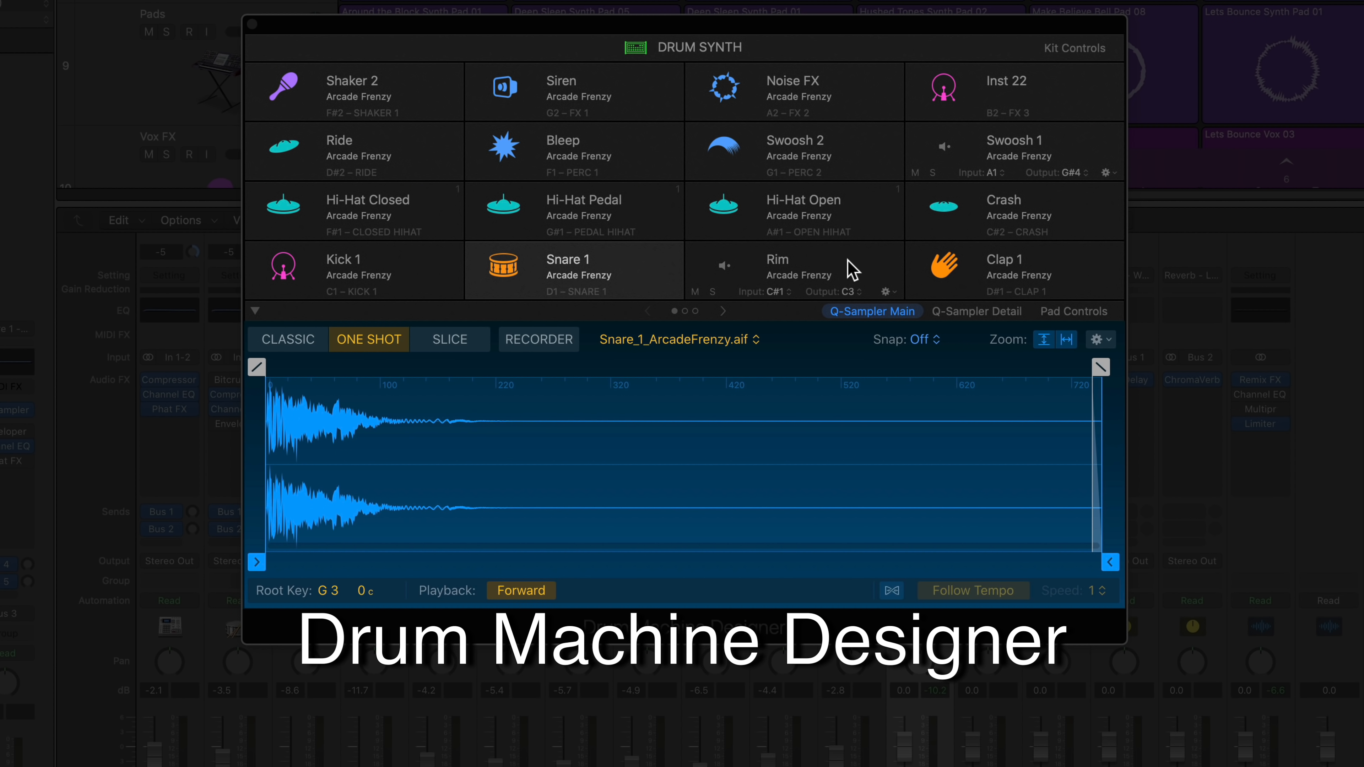
{"action": "left_click", "coordinate": [1017, 201]}
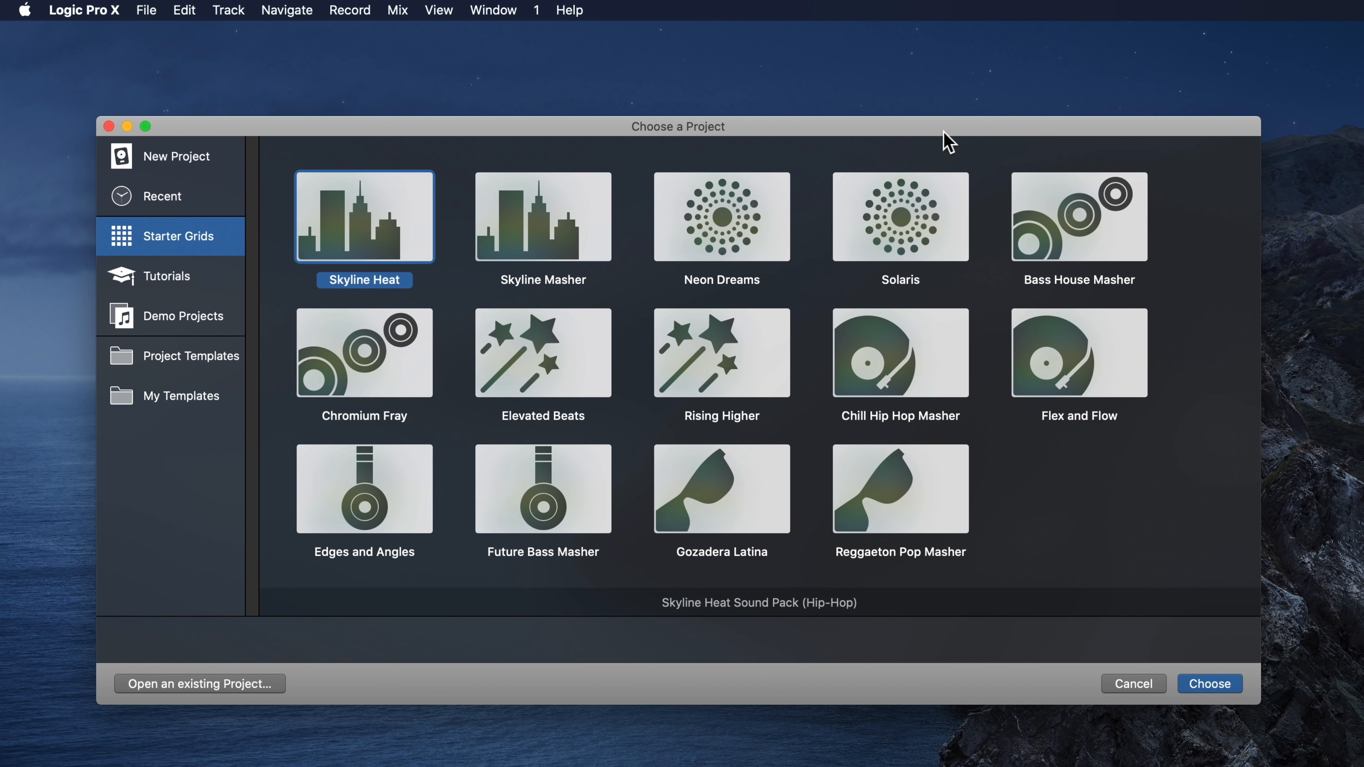
{"action": "mouse_move", "coordinate": [407, 223]}
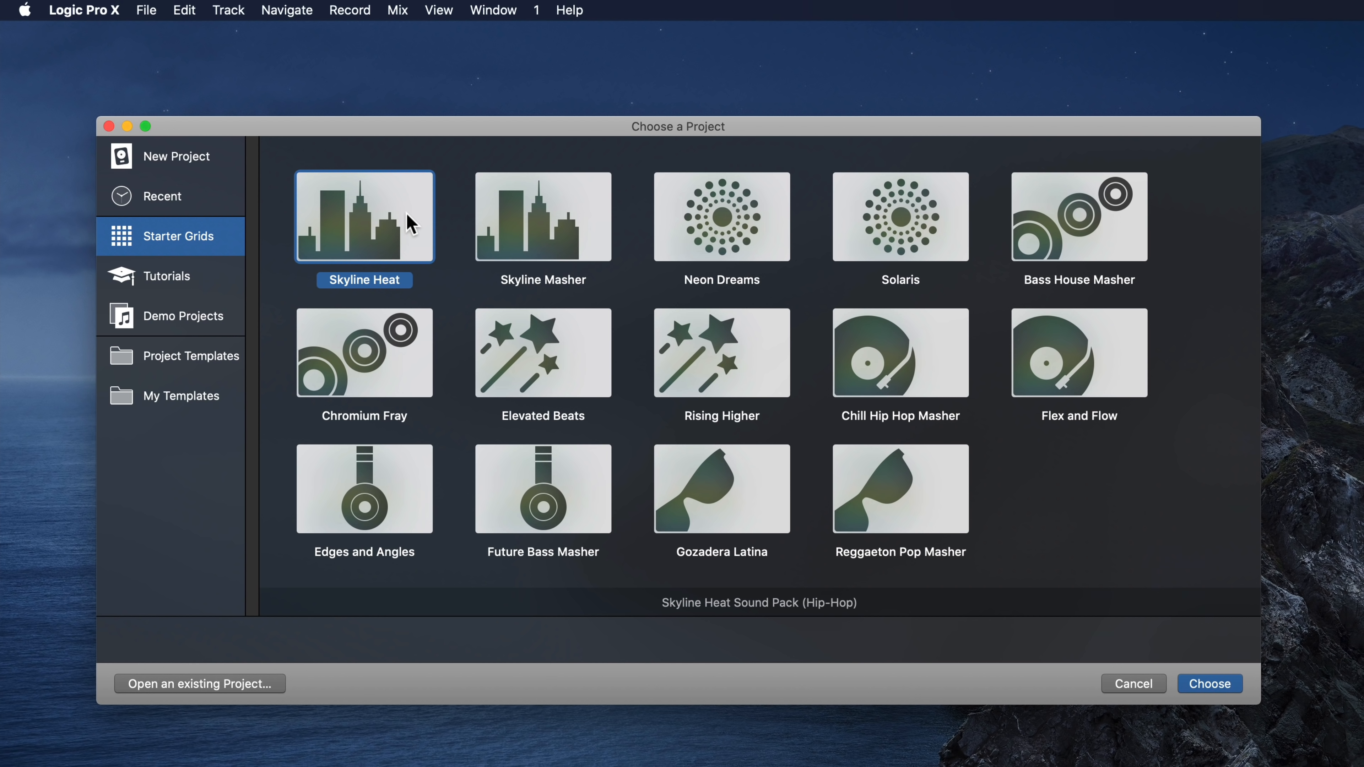
Step: Load the Skyline Heat starter project and cycle between the Live Loops grid and the track timeline
{"action": "left_click", "coordinate": [1210, 683]}
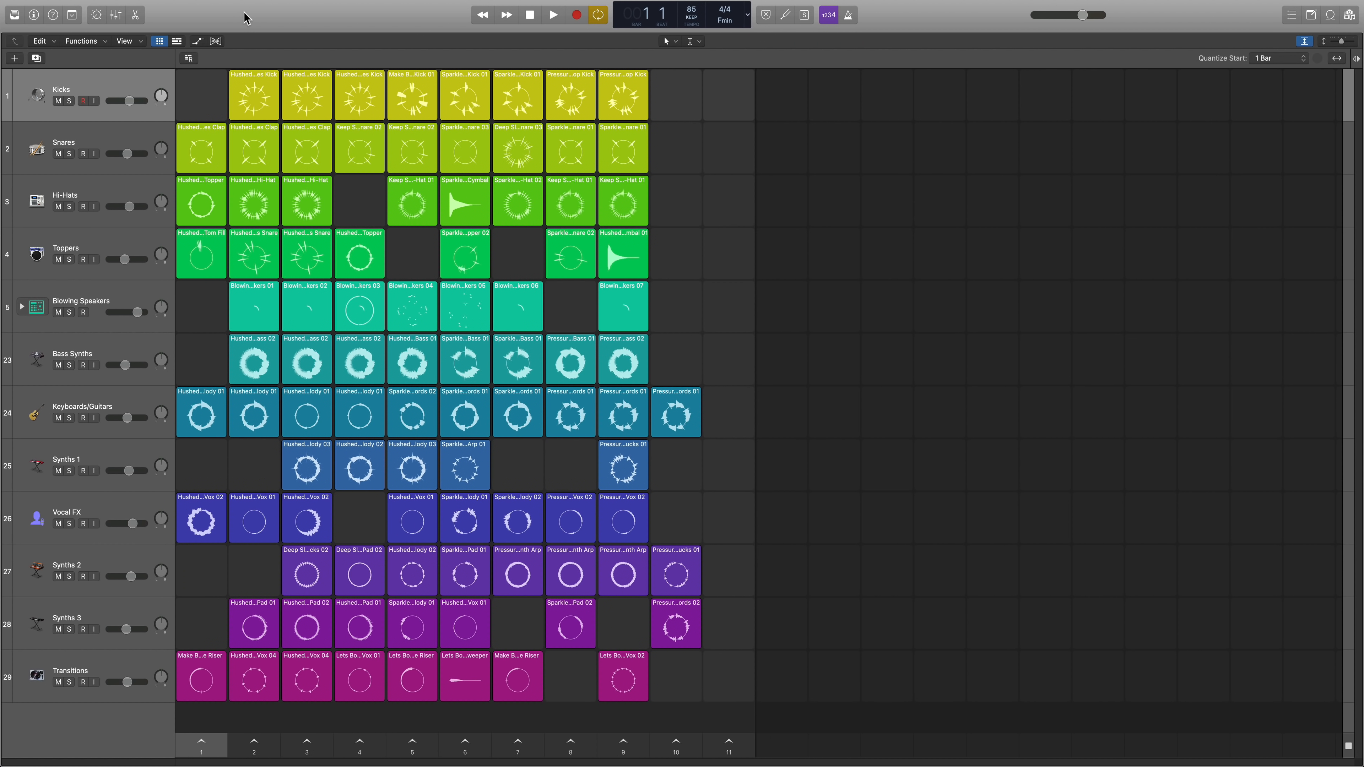
{"action": "mouse_move", "coordinate": [465, 257]}
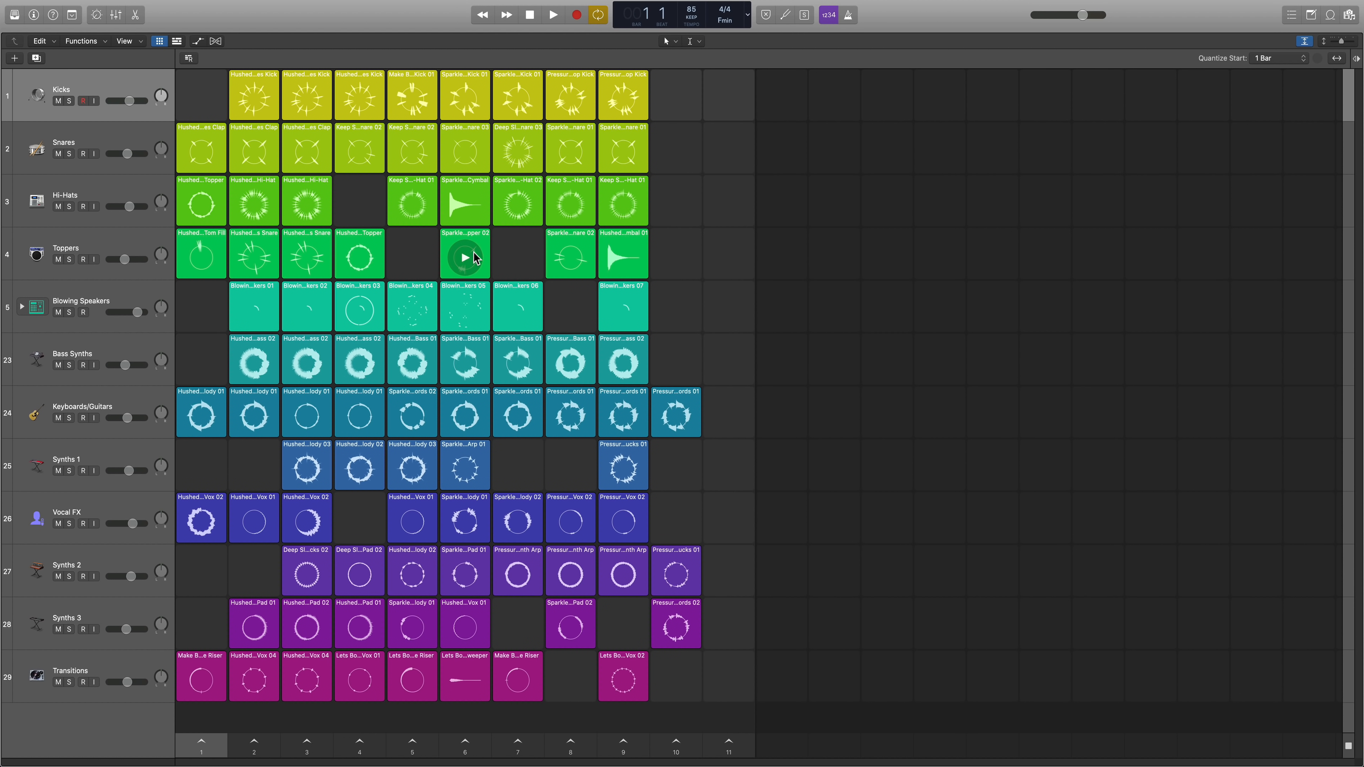
{"action": "left_click", "coordinate": [177, 42]}
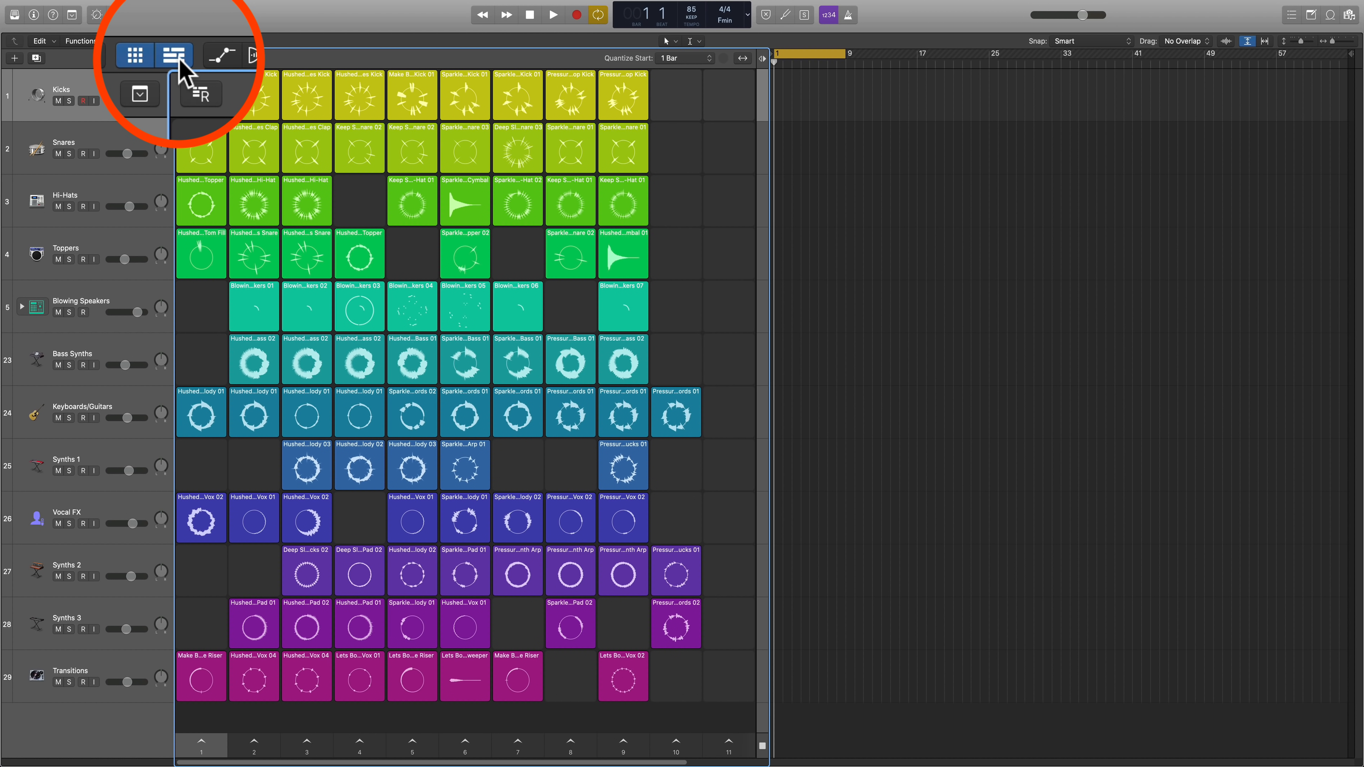
{"action": "left_click", "coordinate": [175, 56]}
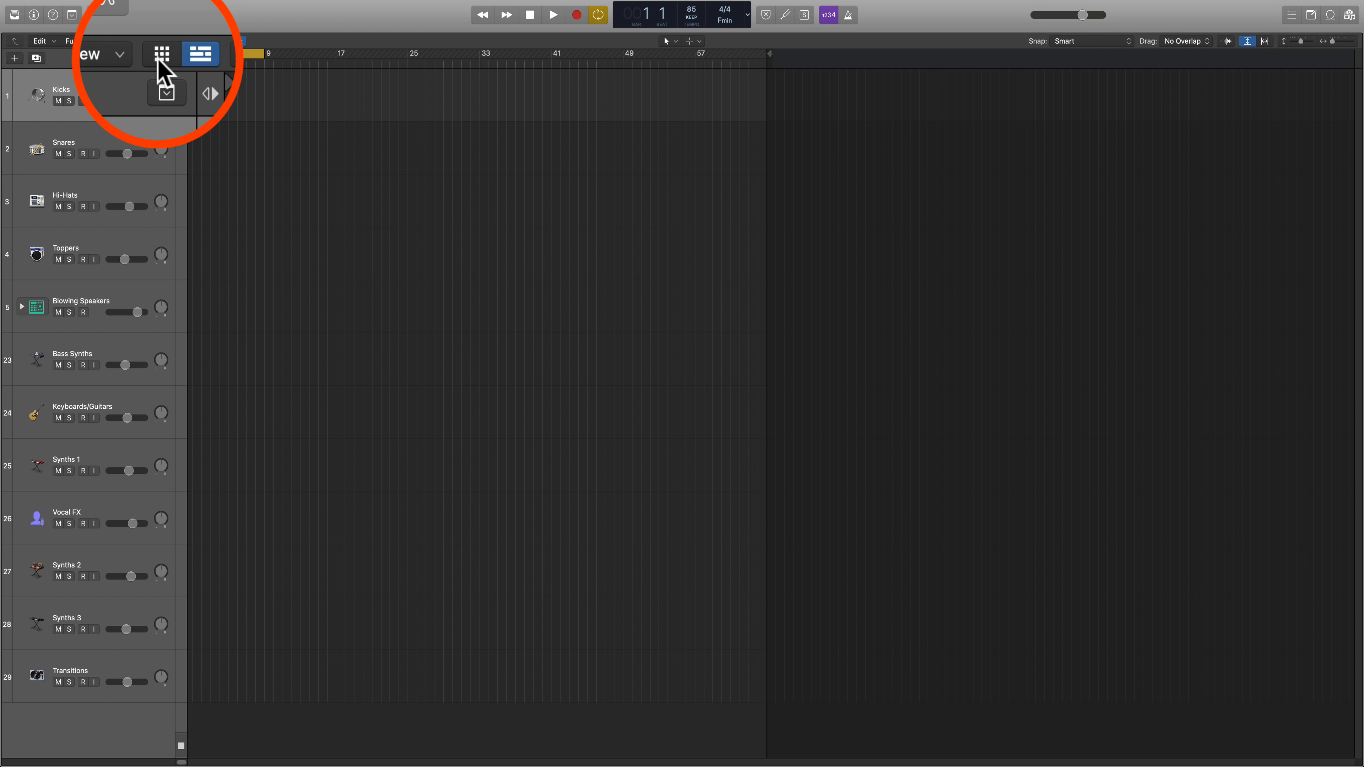
{"action": "left_click", "coordinate": [162, 54]}
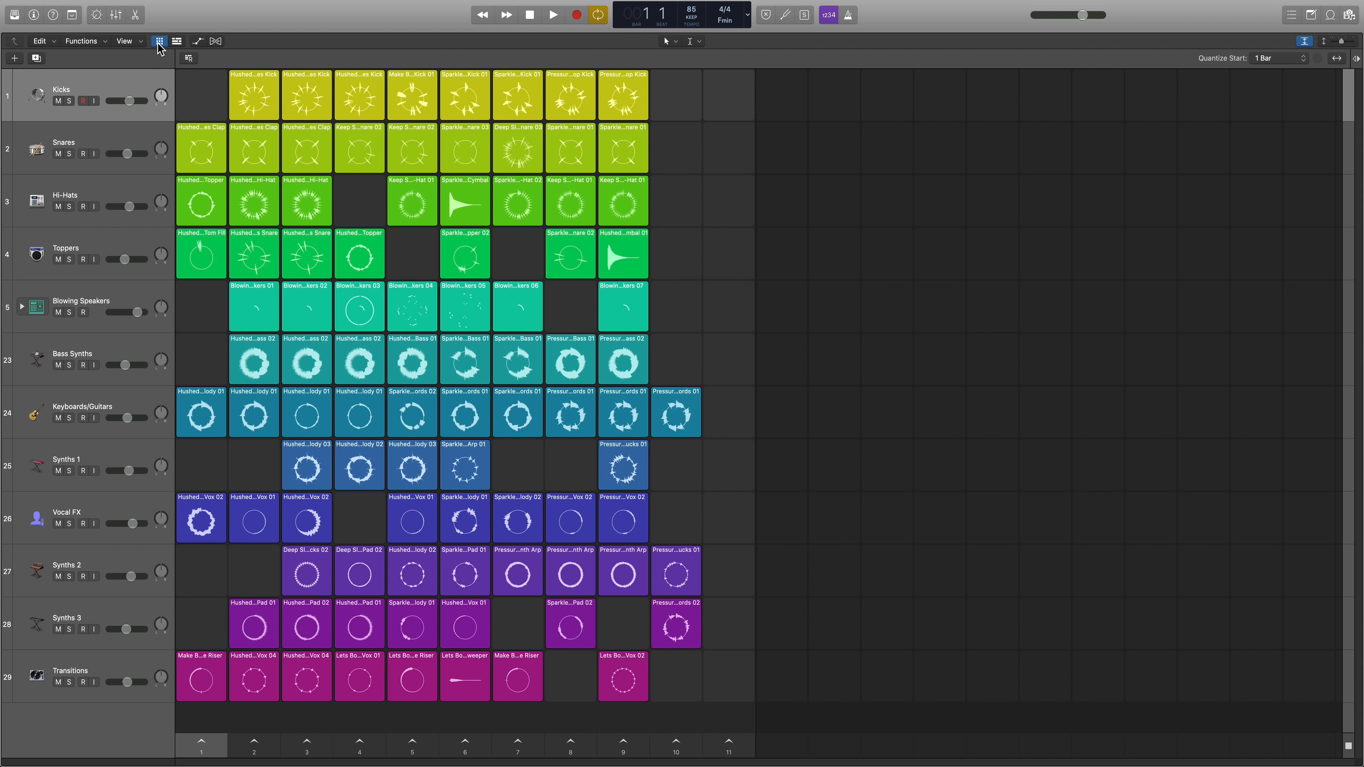
{"action": "left_click", "coordinate": [178, 42]}
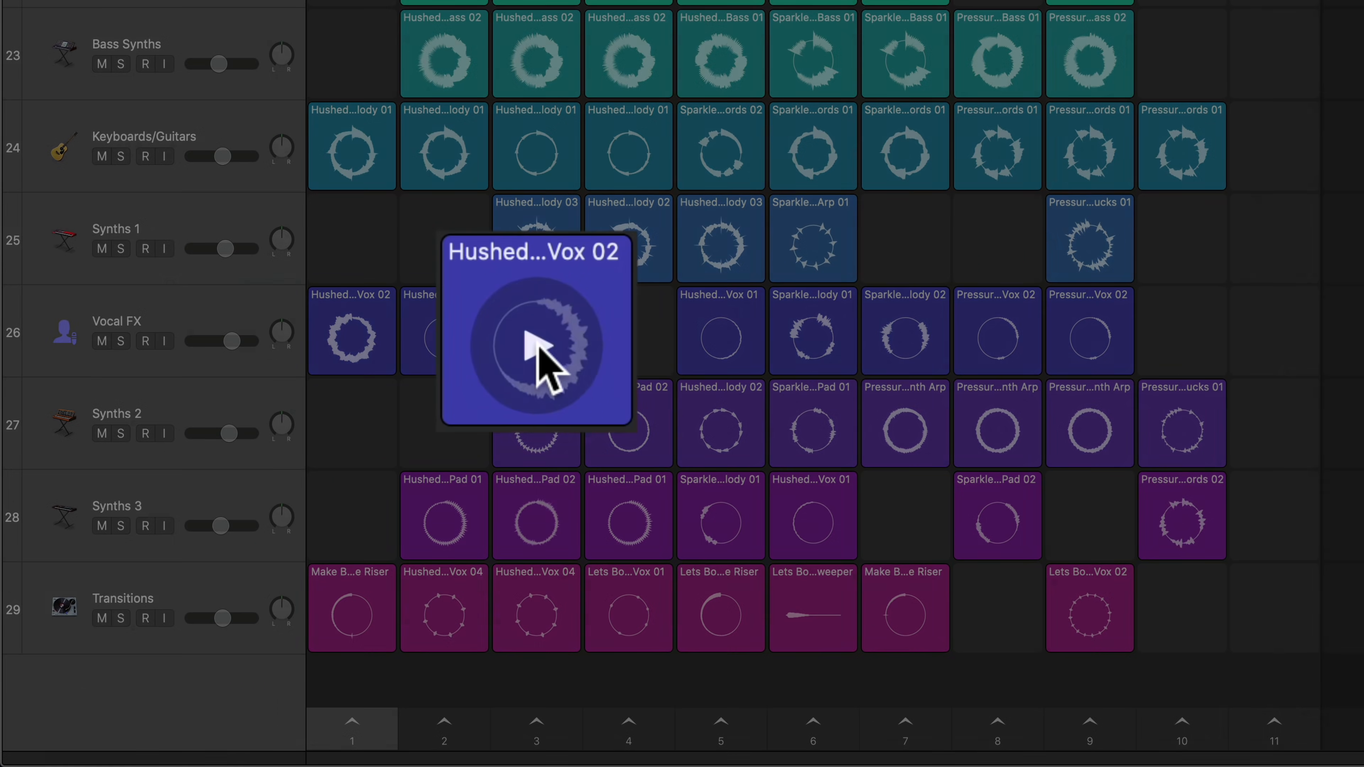
Step: Launch the Hushed Tones Vox 02 cell in the Vocal FX row to hear it
{"action": "left_click", "coordinate": [534, 349]}
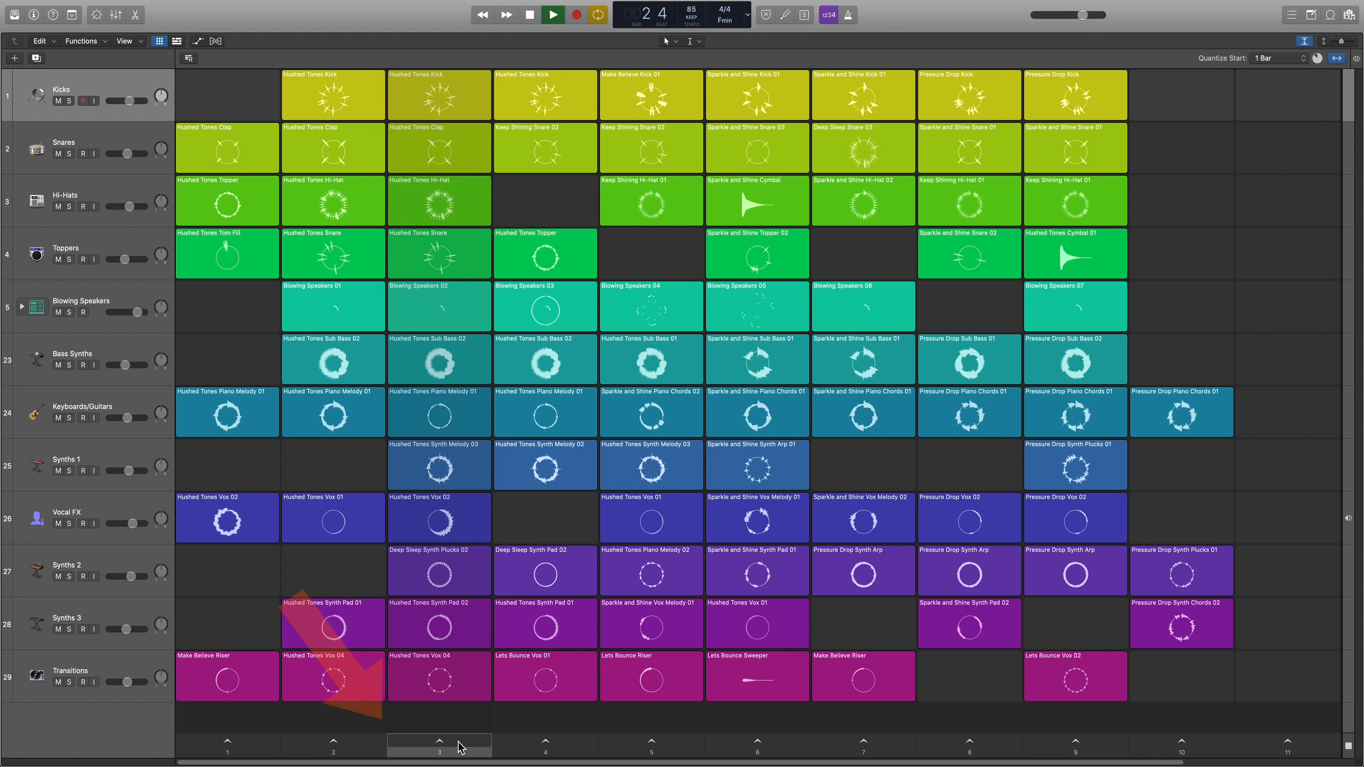
Step: Trigger scene 3's loops together, then stop playback from the transport
{"action": "left_click", "coordinate": [440, 750]}
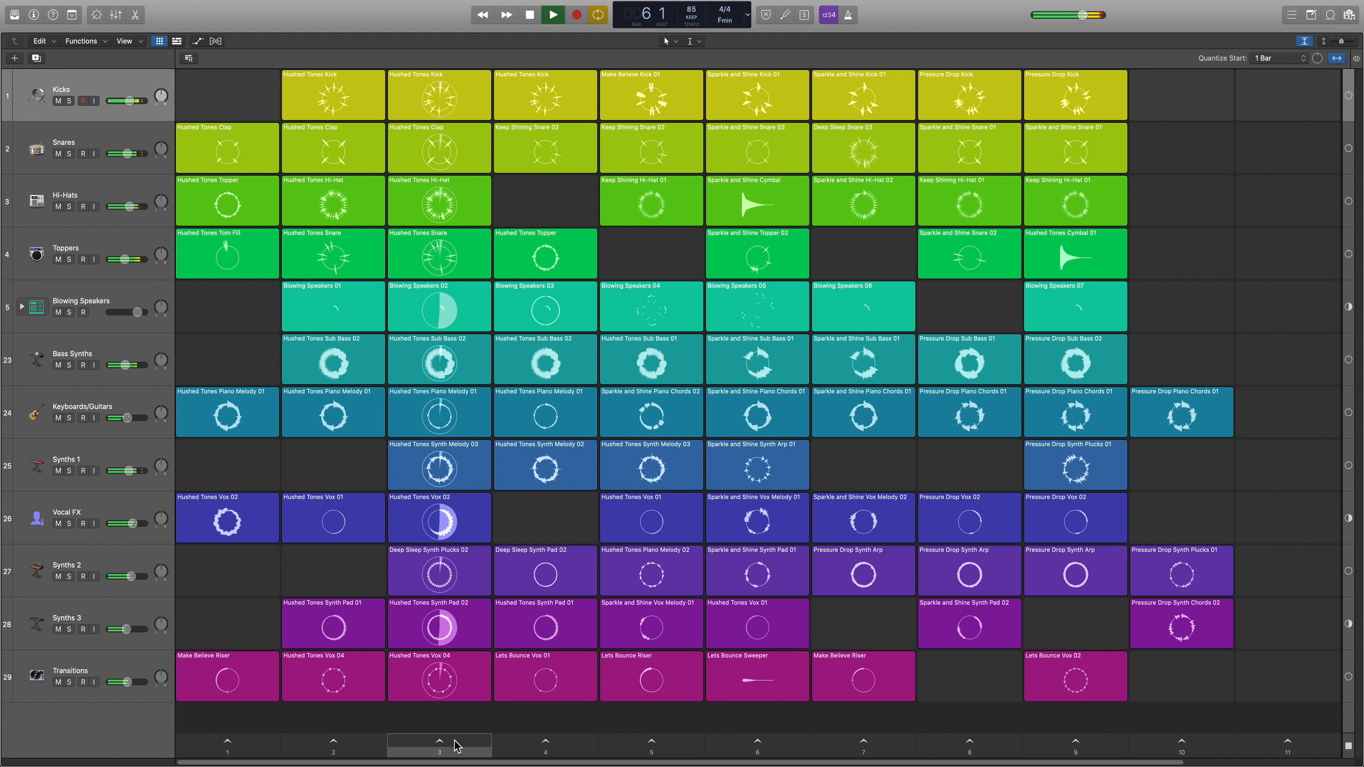
{"action": "left_click", "coordinate": [529, 15]}
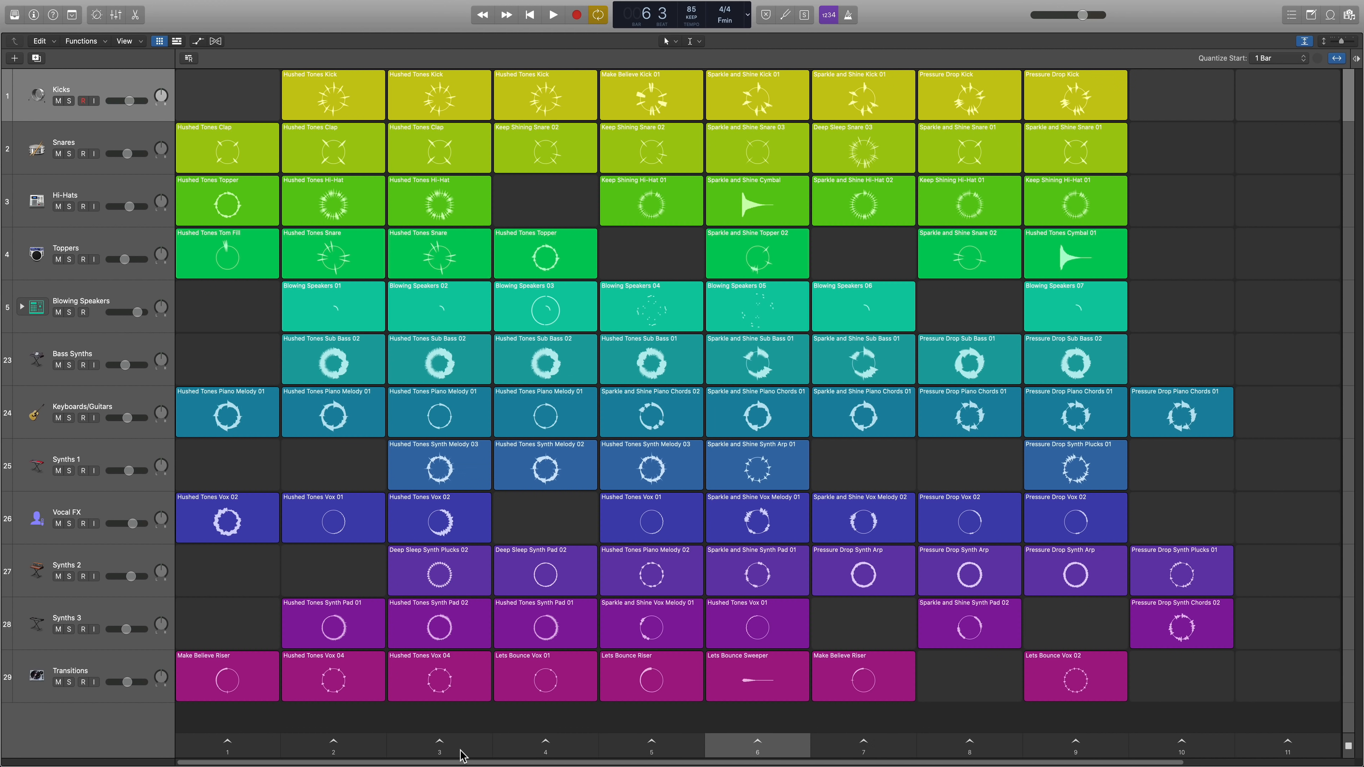
{"action": "left_click", "coordinate": [439, 752]}
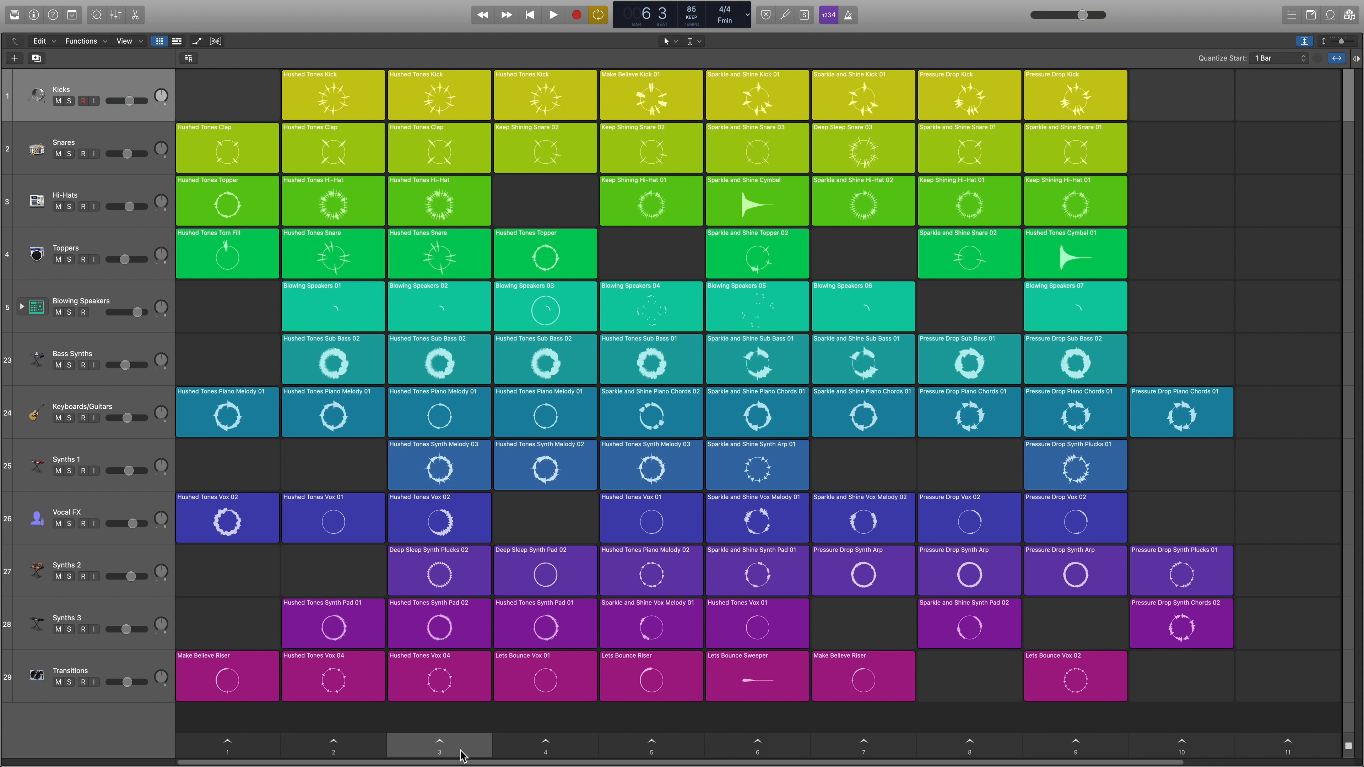
{"action": "left_click", "coordinate": [553, 15]}
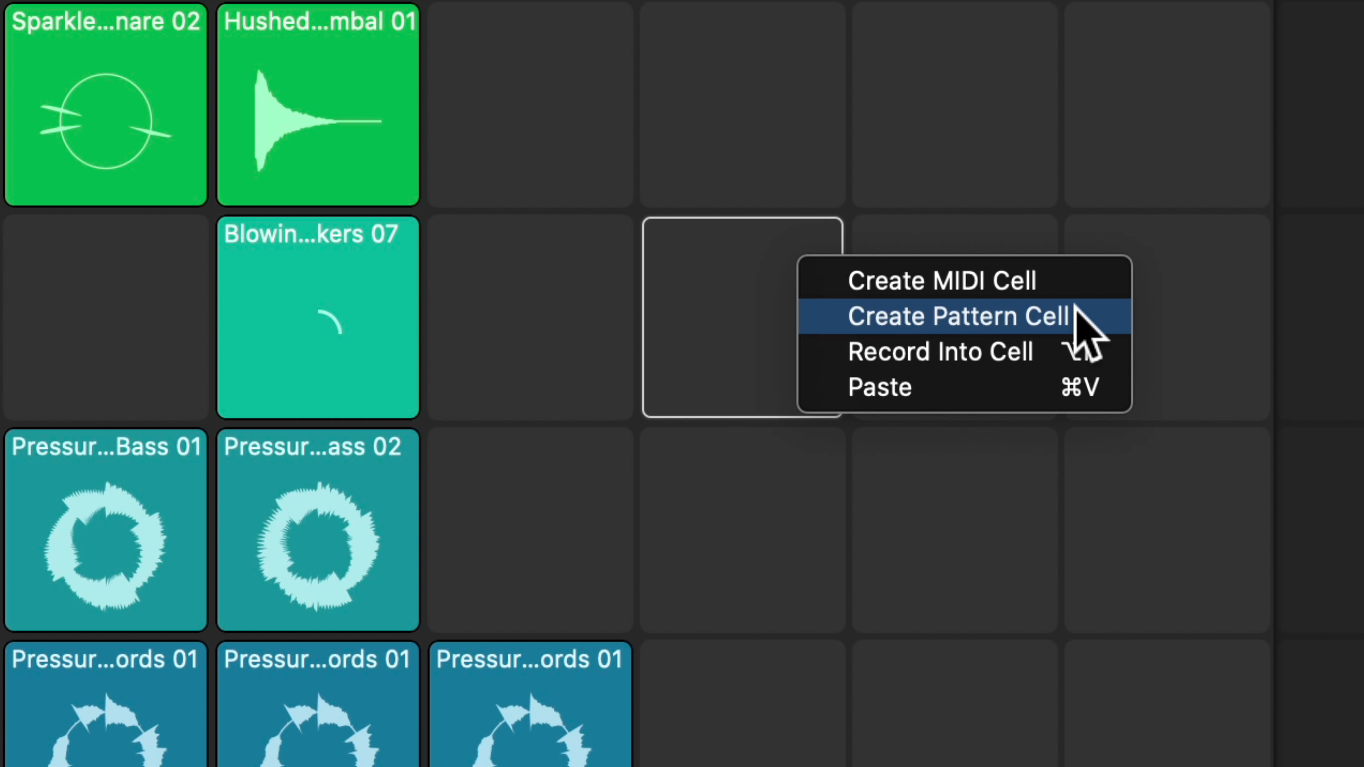
{"action": "mouse_move", "coordinate": [1083, 371]}
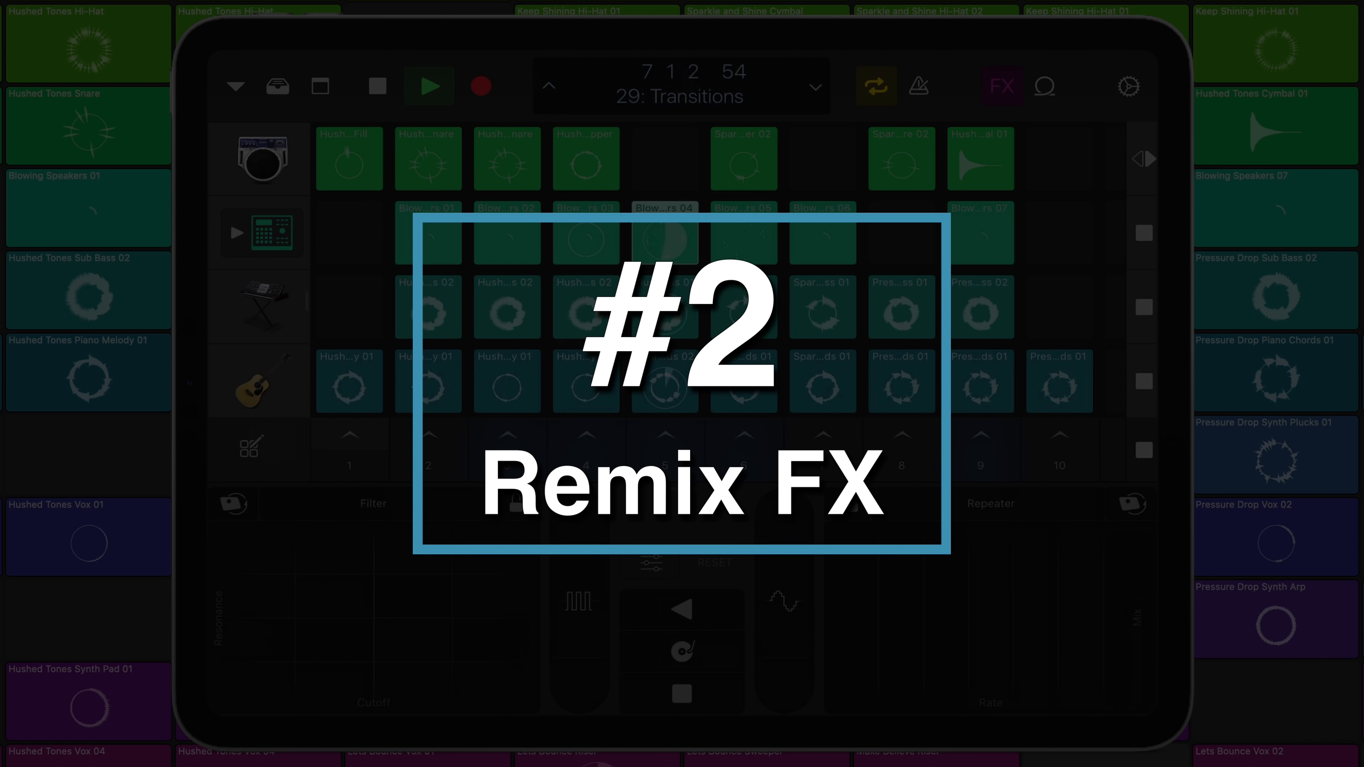
Step: In Logic Remote, switch the Remix FX pads to Delay and Wobble and play the first loop column
{"action": "left_click", "coordinate": [429, 86]}
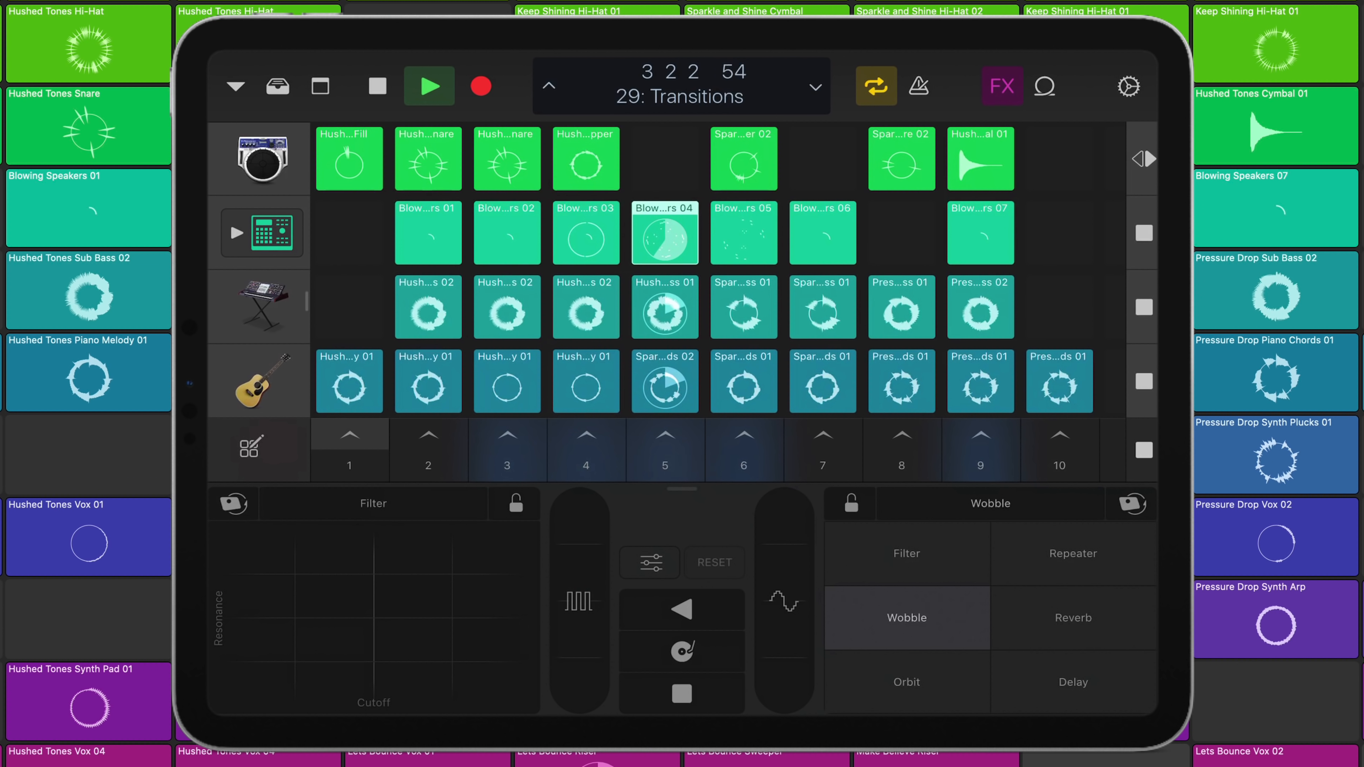
{"action": "left_click", "coordinate": [1075, 683]}
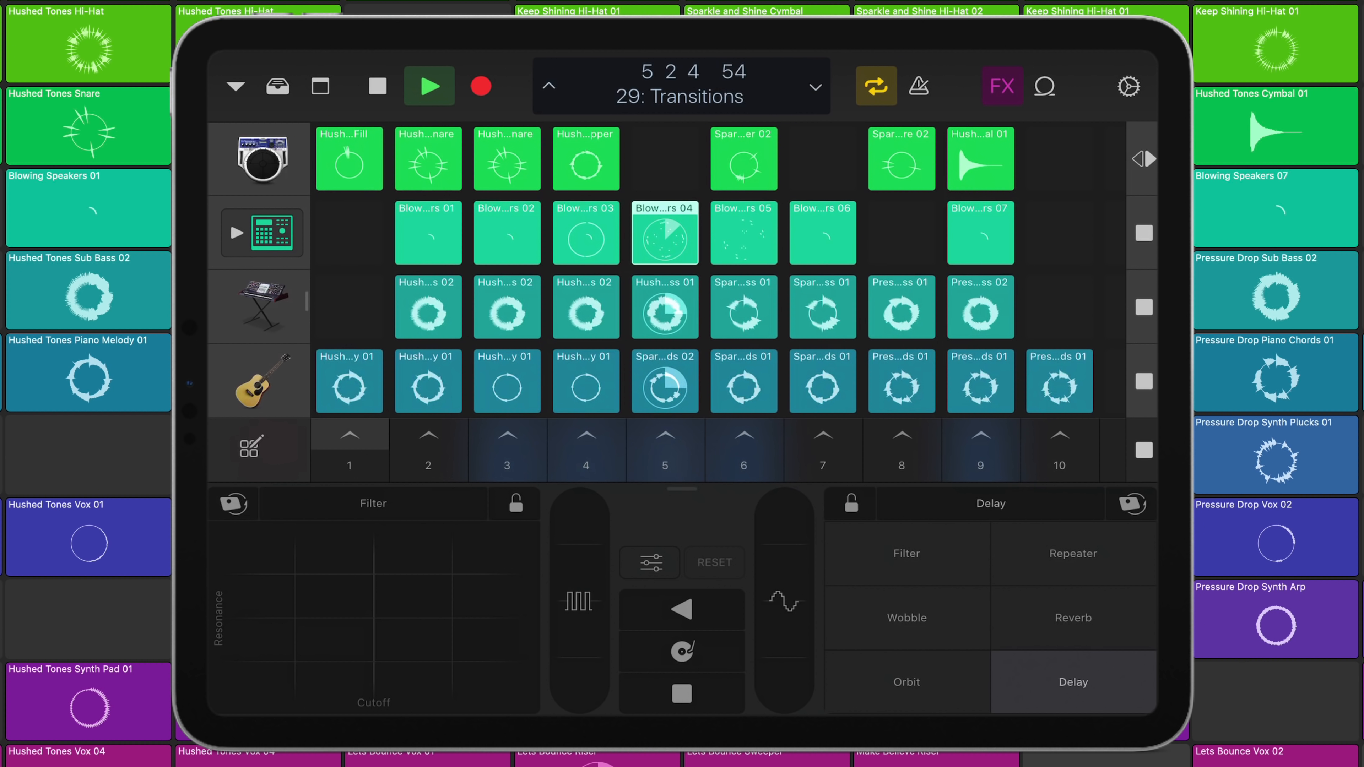
{"action": "left_click", "coordinate": [906, 682]}
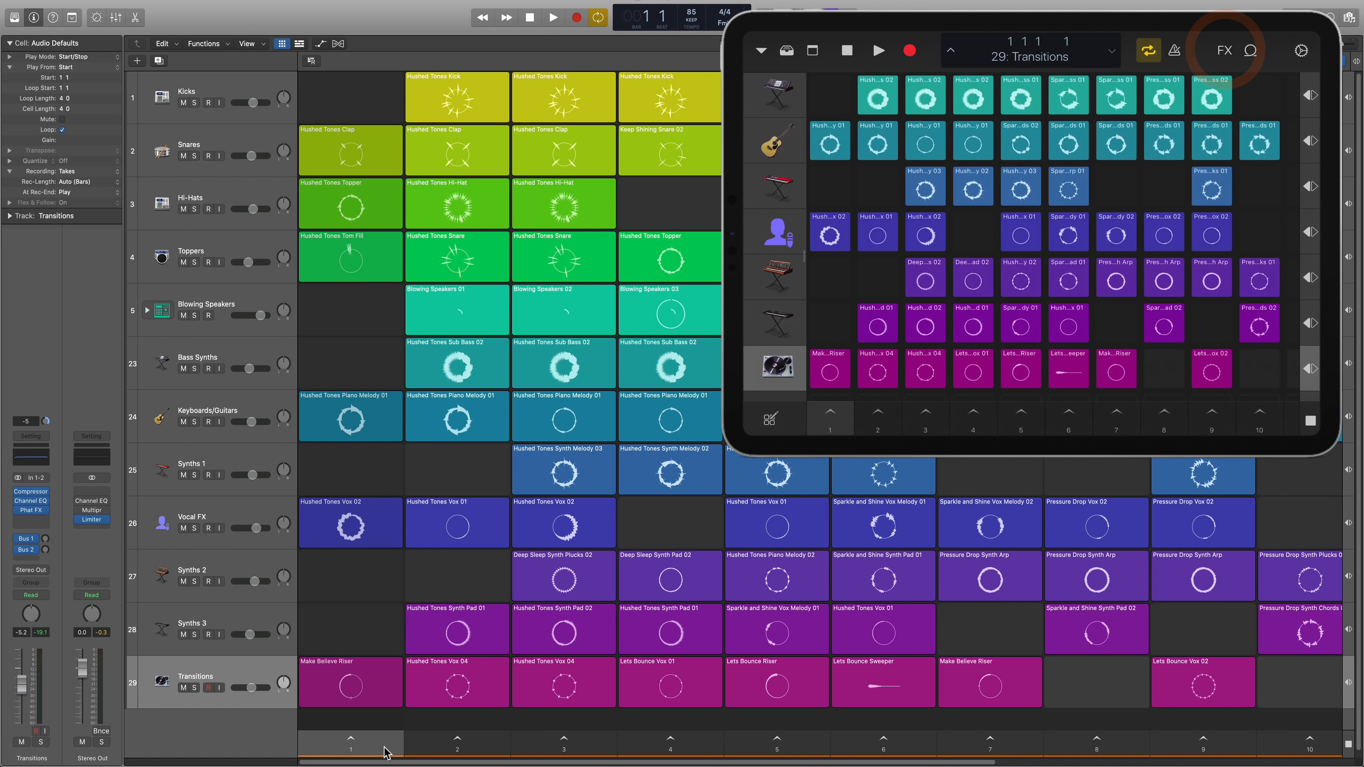
{"action": "left_click", "coordinate": [1225, 50]}
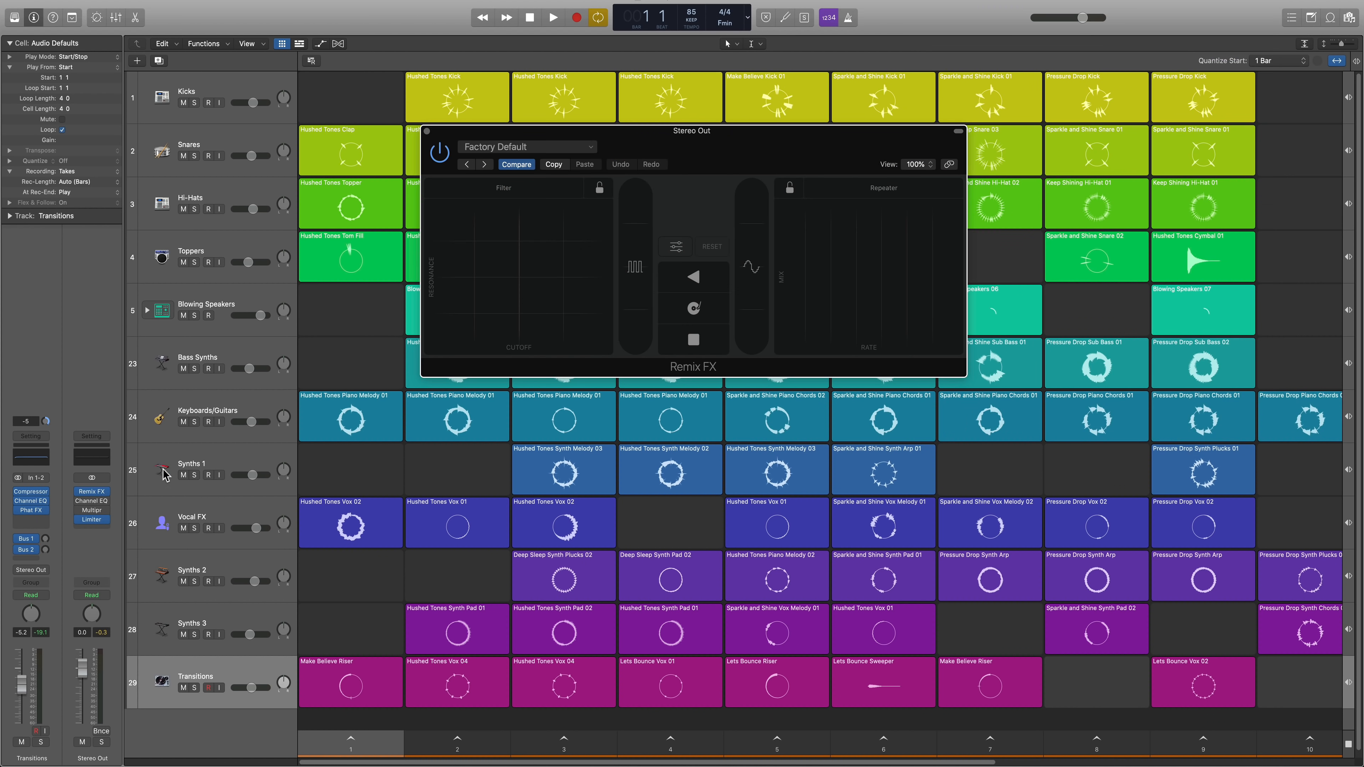
Step: Stop playback and open an Atlanta drum pattern cell in the step sequencer
{"action": "left_click", "coordinate": [846, 287]}
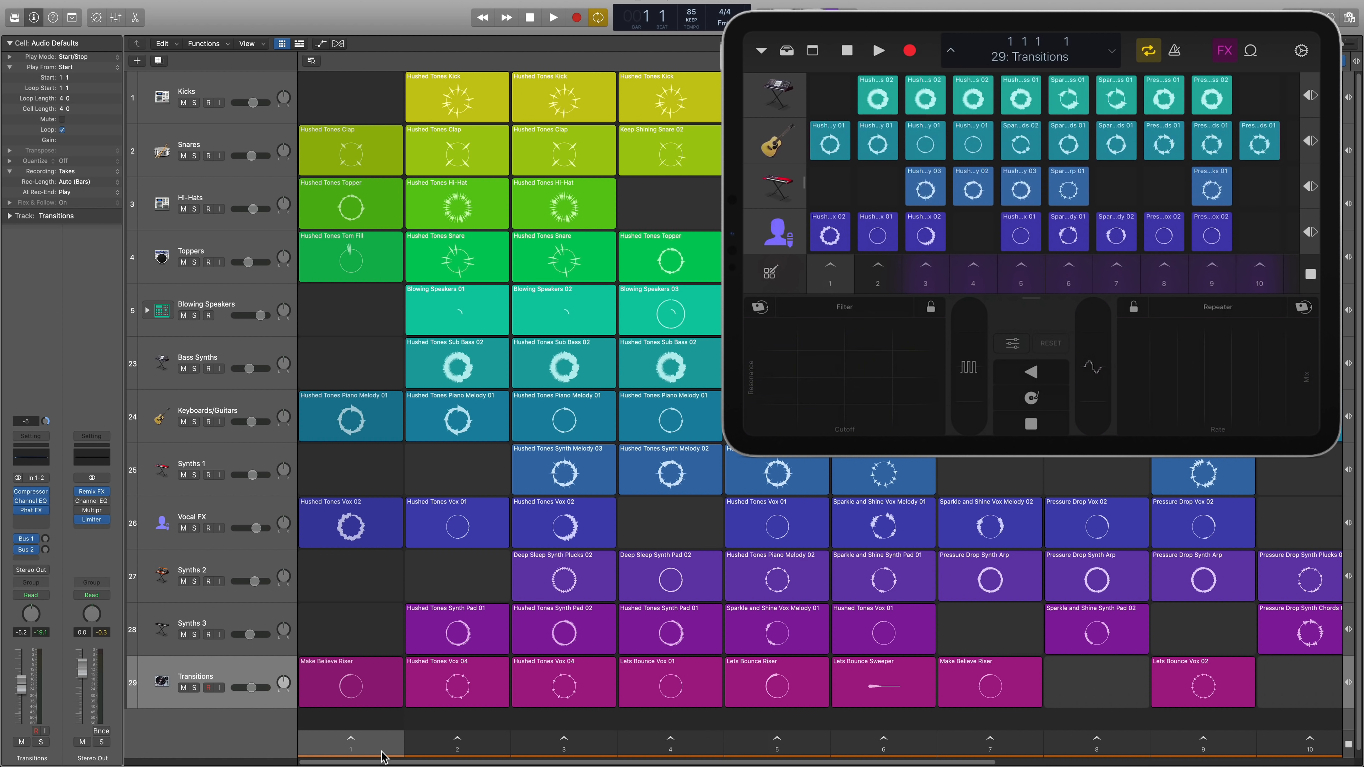
{"action": "left_click", "coordinate": [553, 17]}
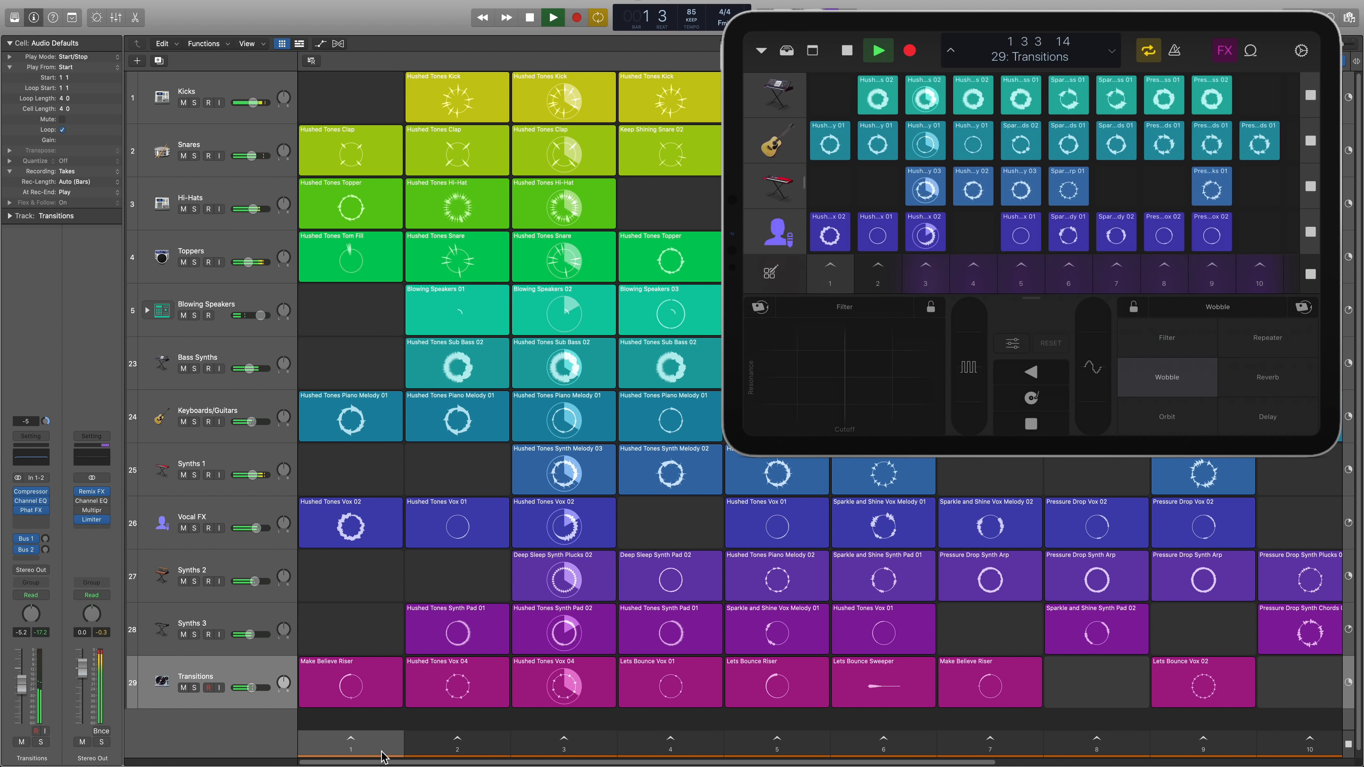
{"action": "left_click", "coordinate": [1267, 377]}
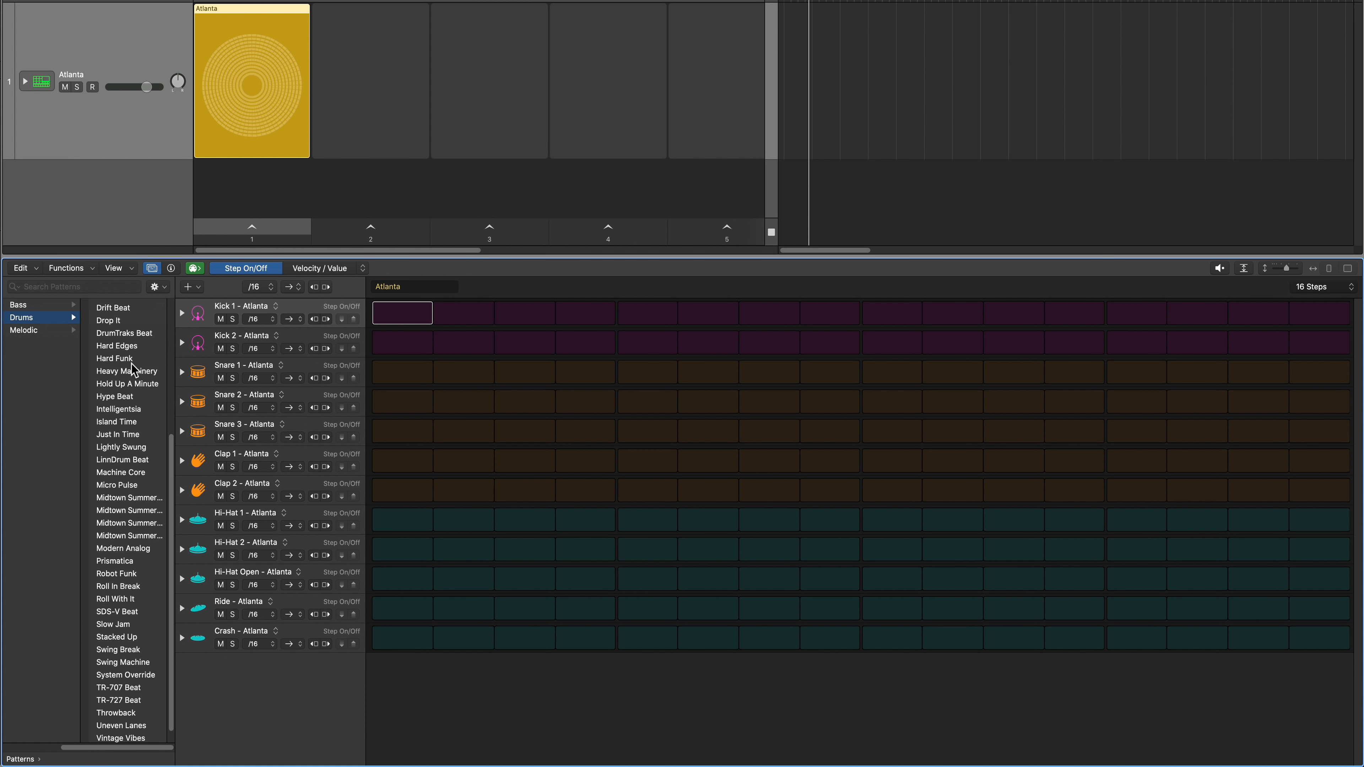
Step: Audition the Drop It, Hard Funk, Just In Time and Midtown Summer preset drum patterns
{"action": "left_click", "coordinate": [108, 320]}
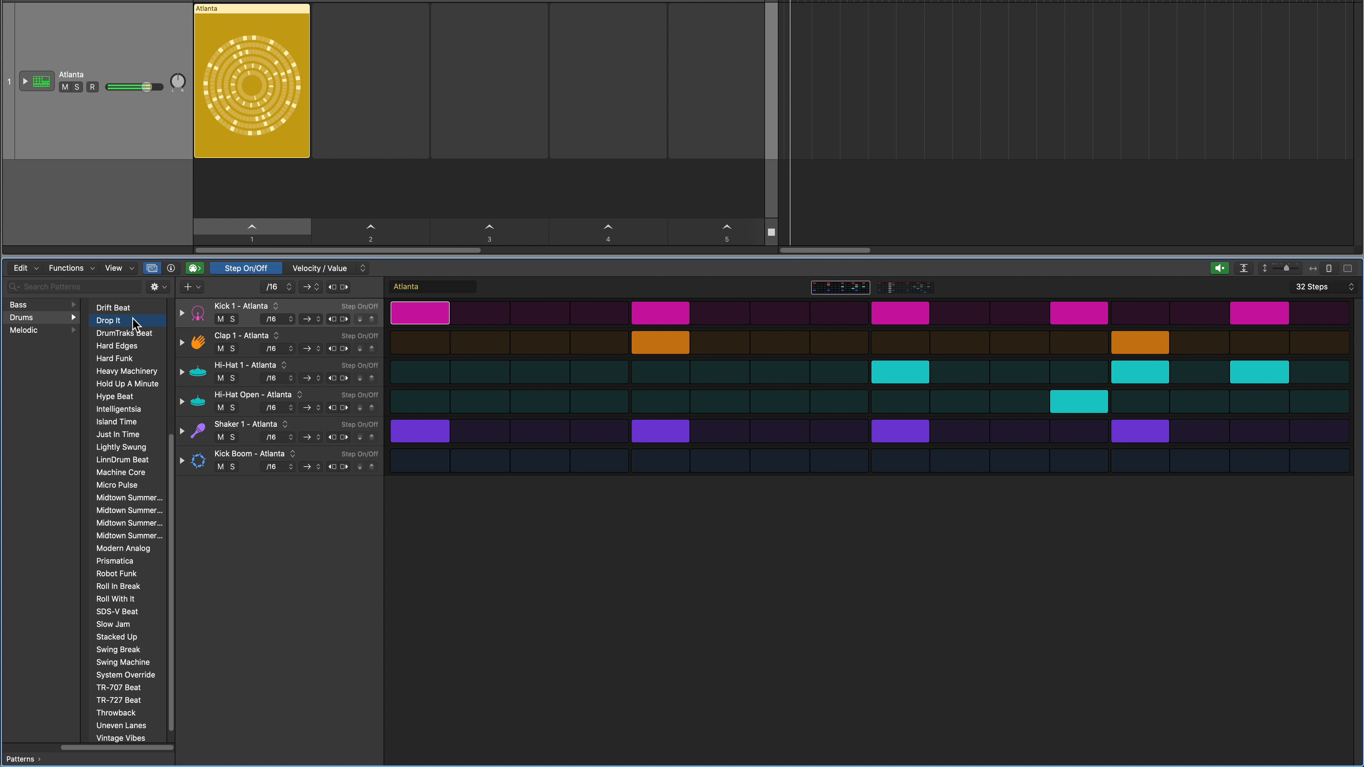
{"action": "left_click", "coordinate": [115, 358]}
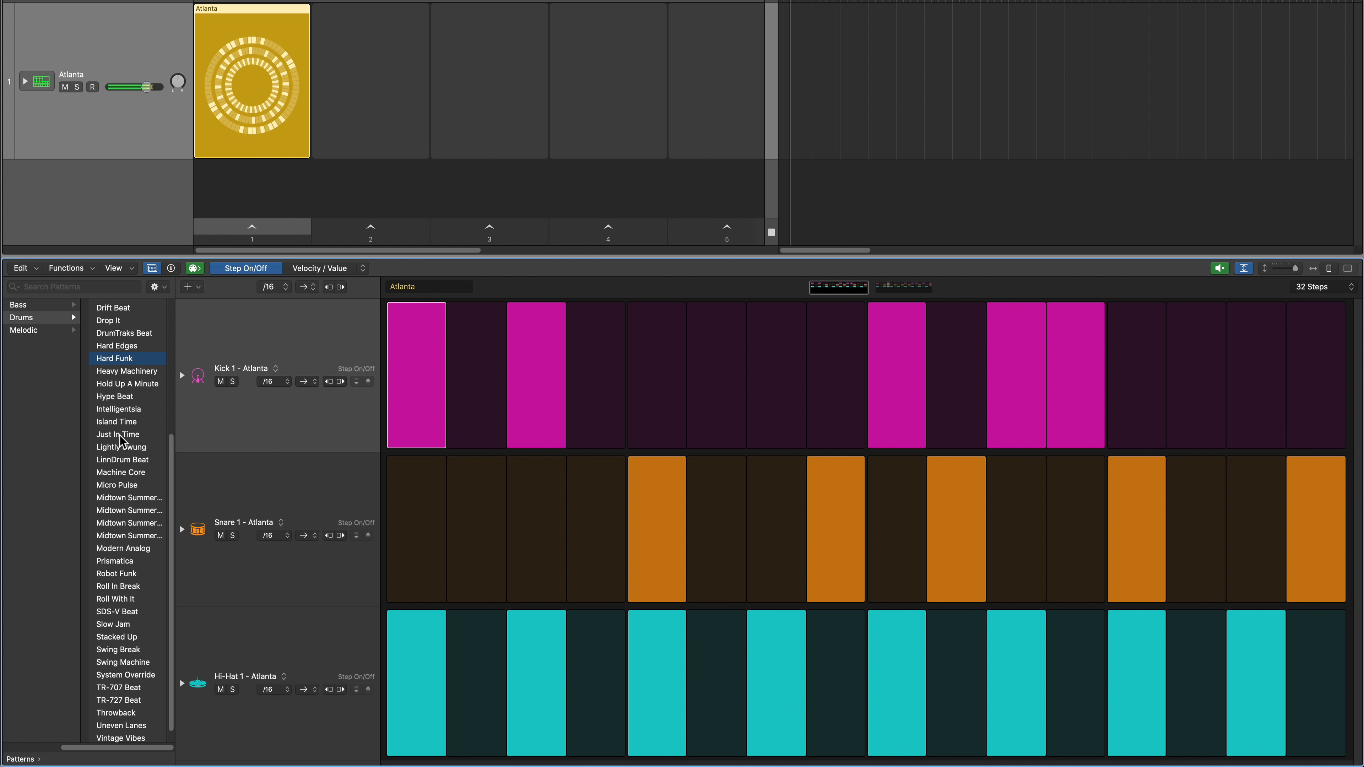
{"action": "left_click", "coordinate": [118, 435]}
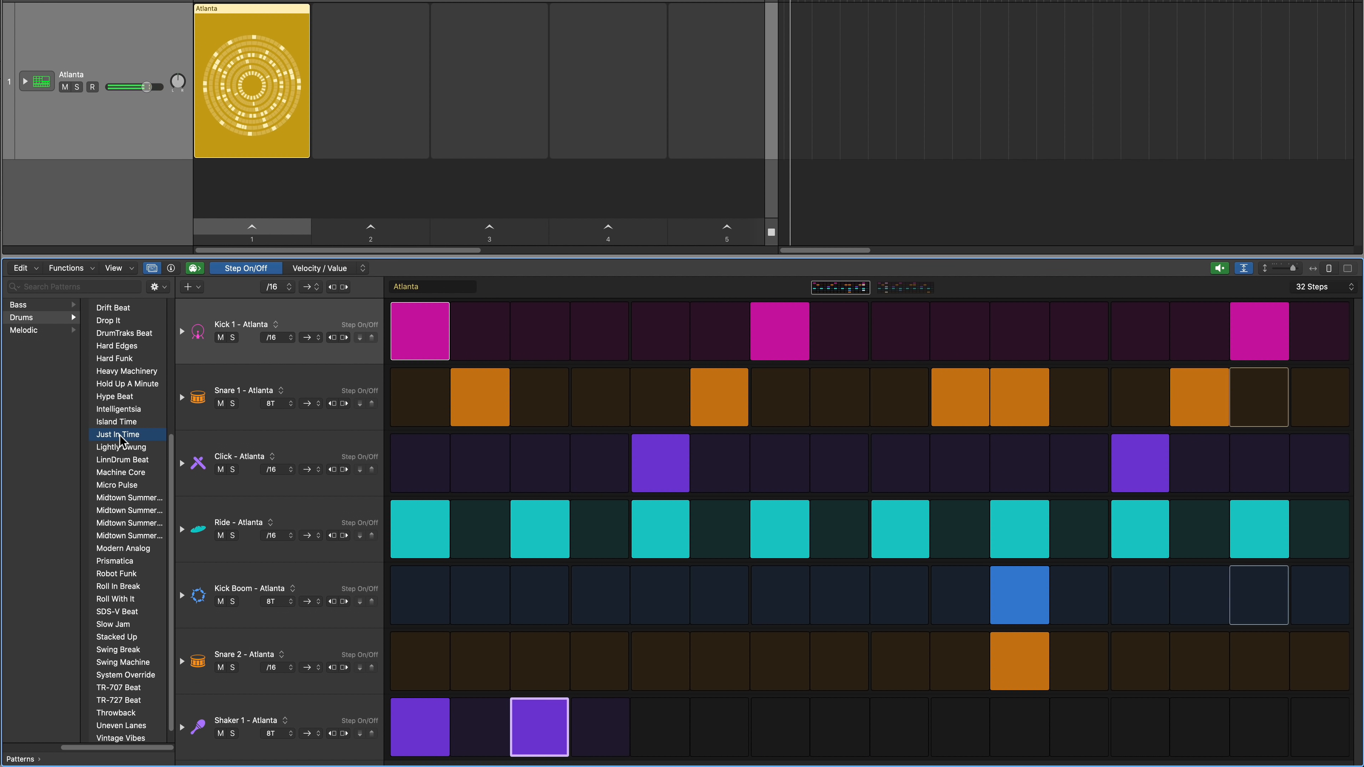
{"action": "left_click", "coordinate": [130, 498]}
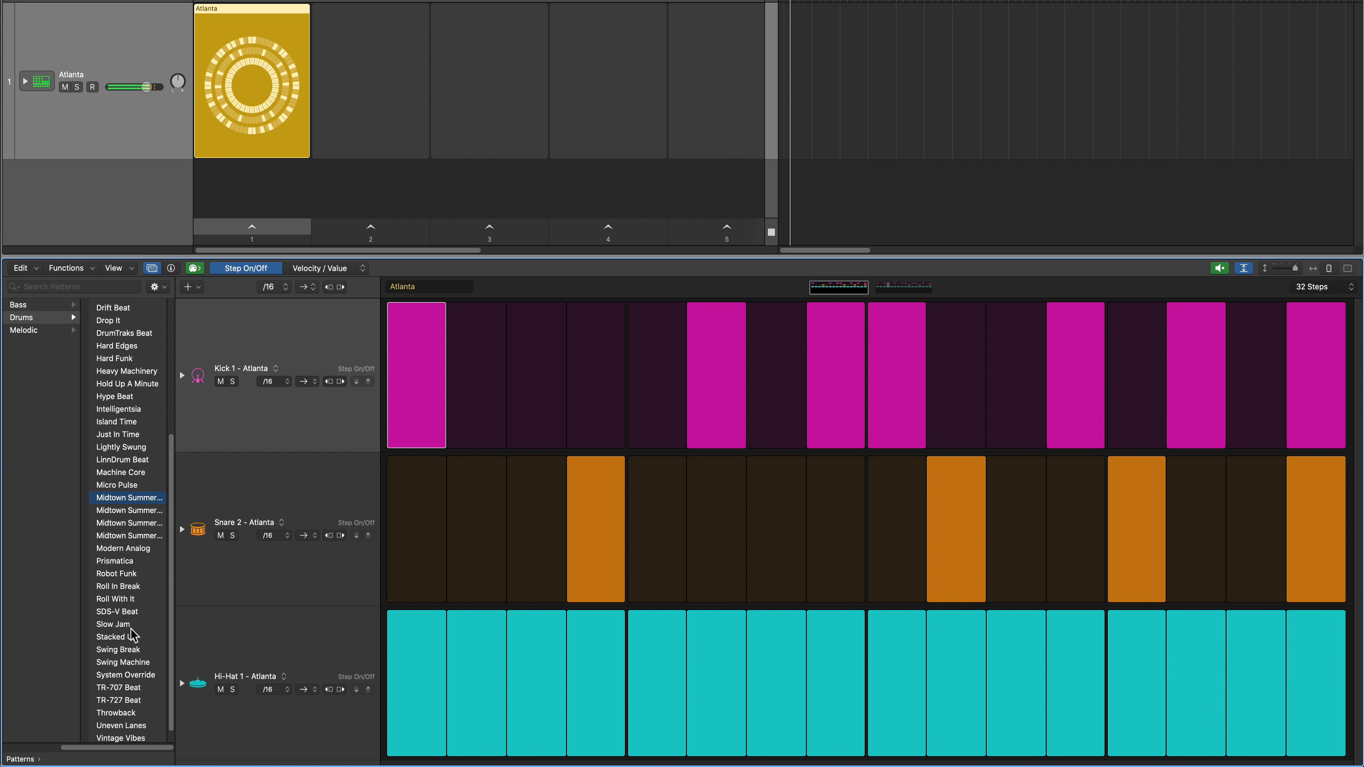
{"action": "left_click", "coordinate": [116, 637]}
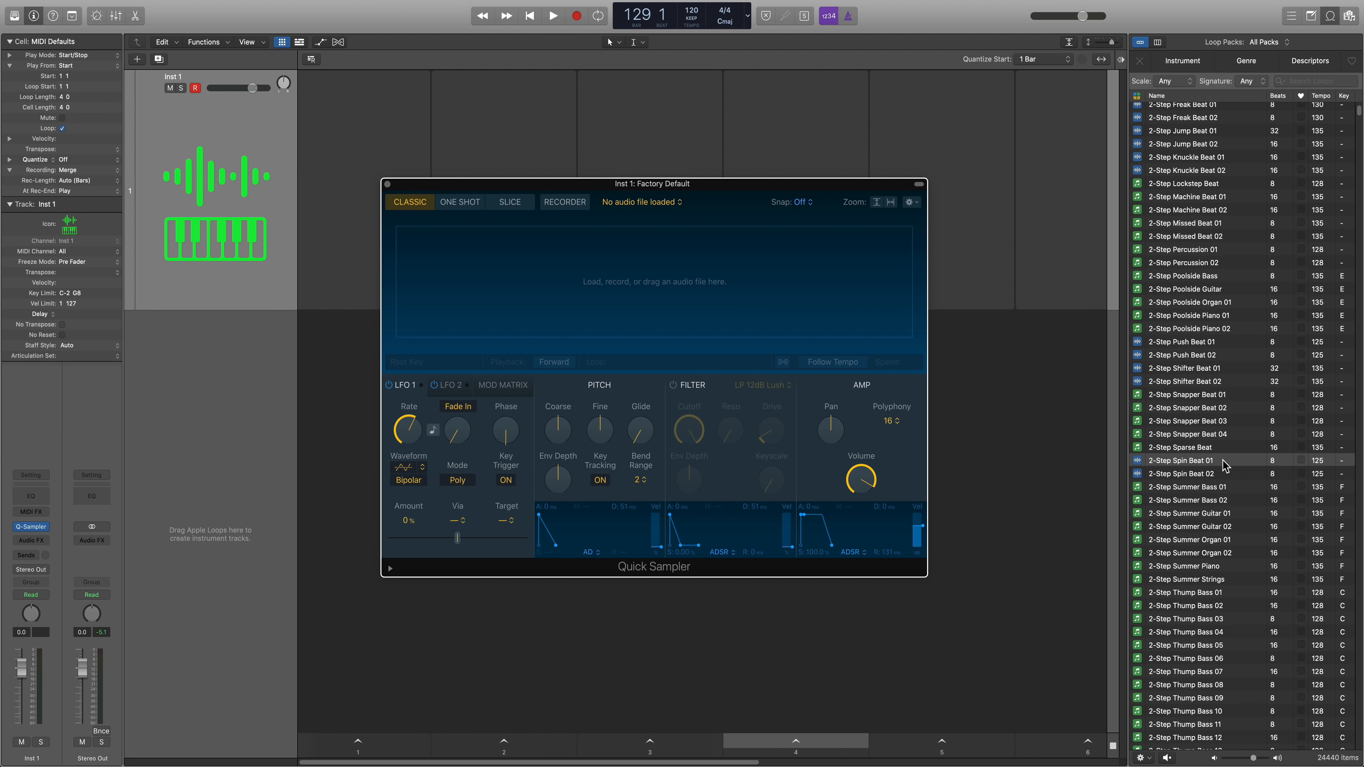
Step: Load the 2-Step Spin Beat 01 loop into the Inst 1 Quick Sampler
{"action": "left_click", "coordinate": [1181, 460]}
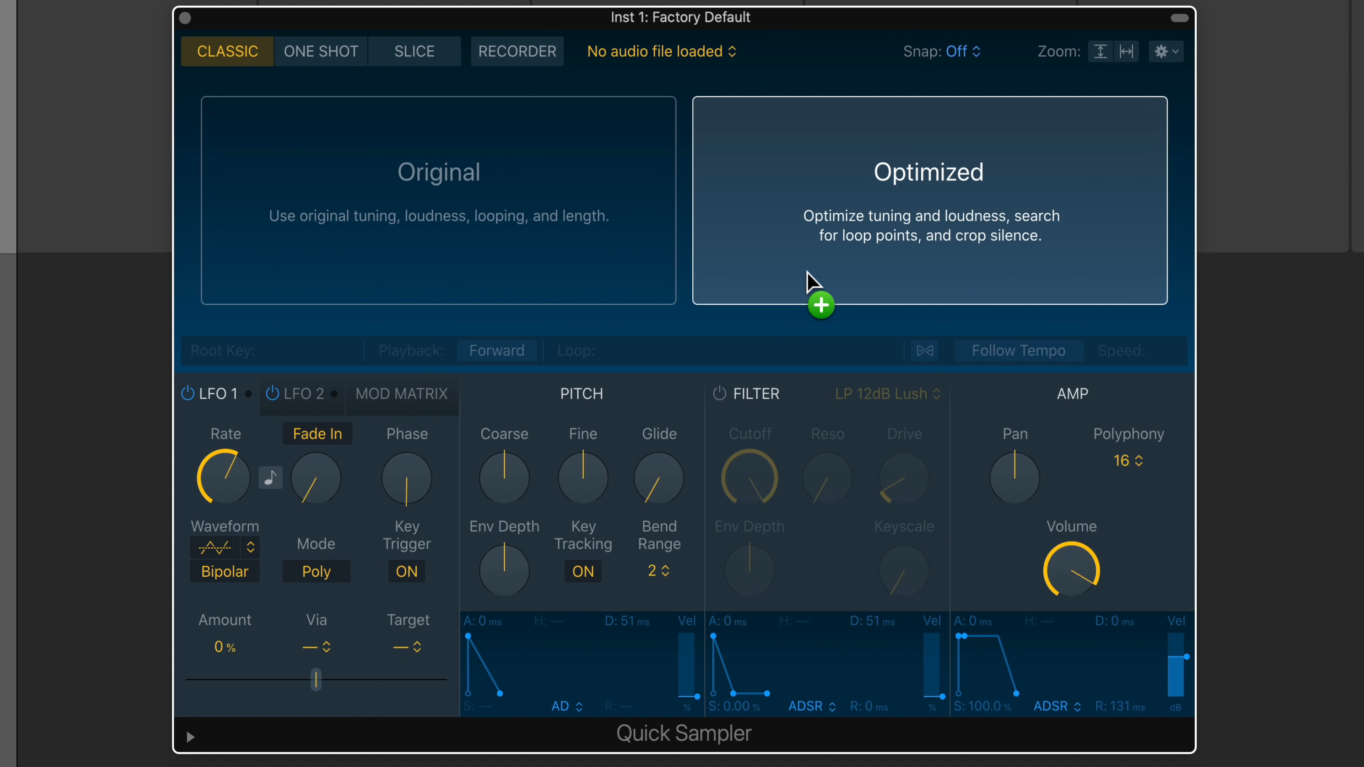
{"action": "mouse_move", "coordinate": [758, 269]}
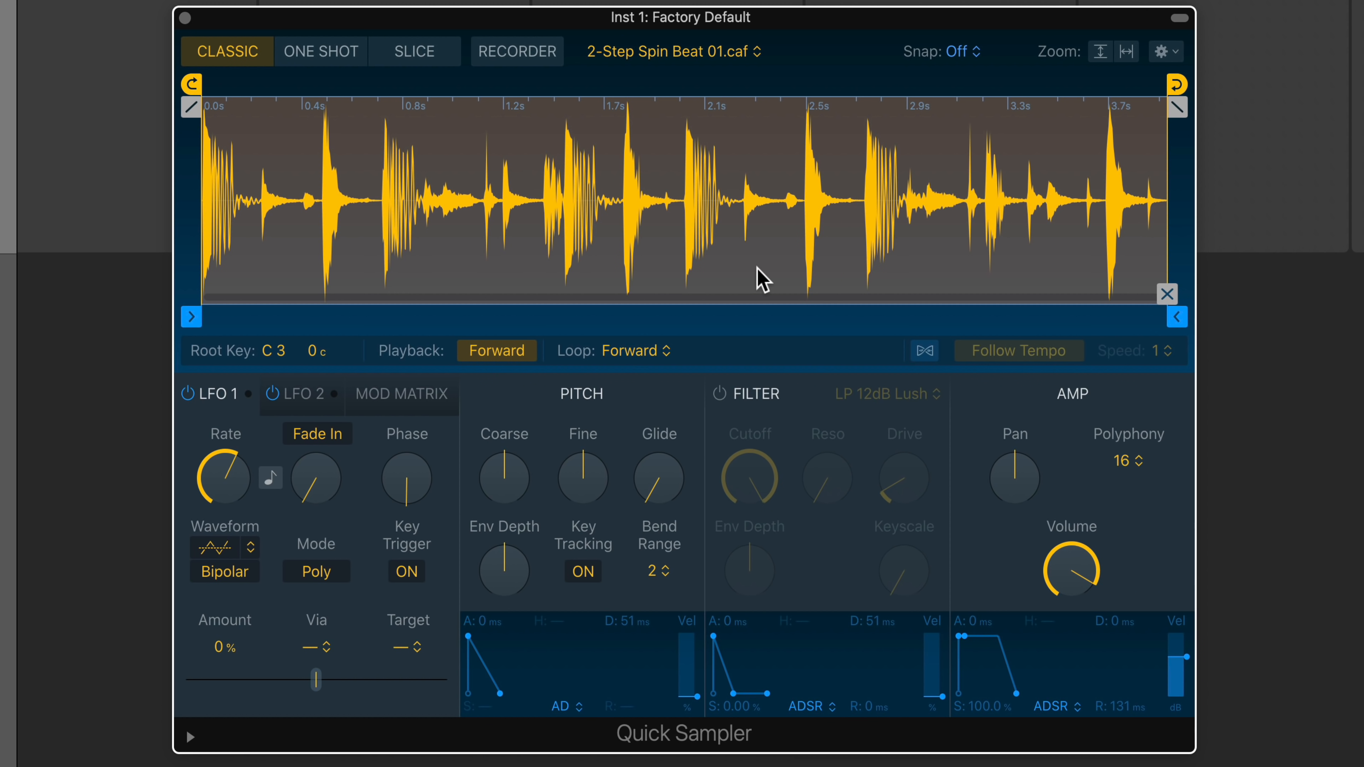
{"action": "left_click", "coordinate": [414, 51]}
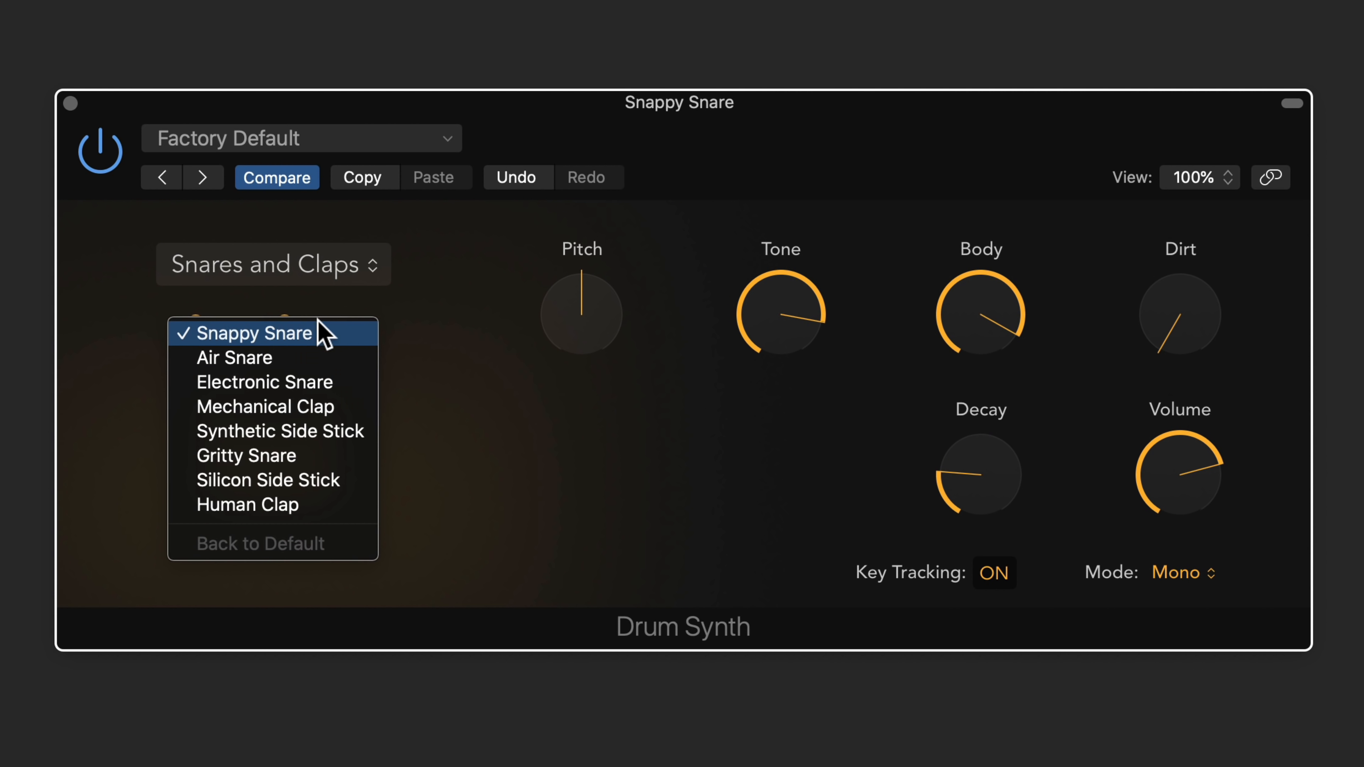
Step: Switch Drum Synth to the Percussion Shaker sound, then to the Hats and Cymbals category
{"action": "left_click", "coordinate": [272, 264]}
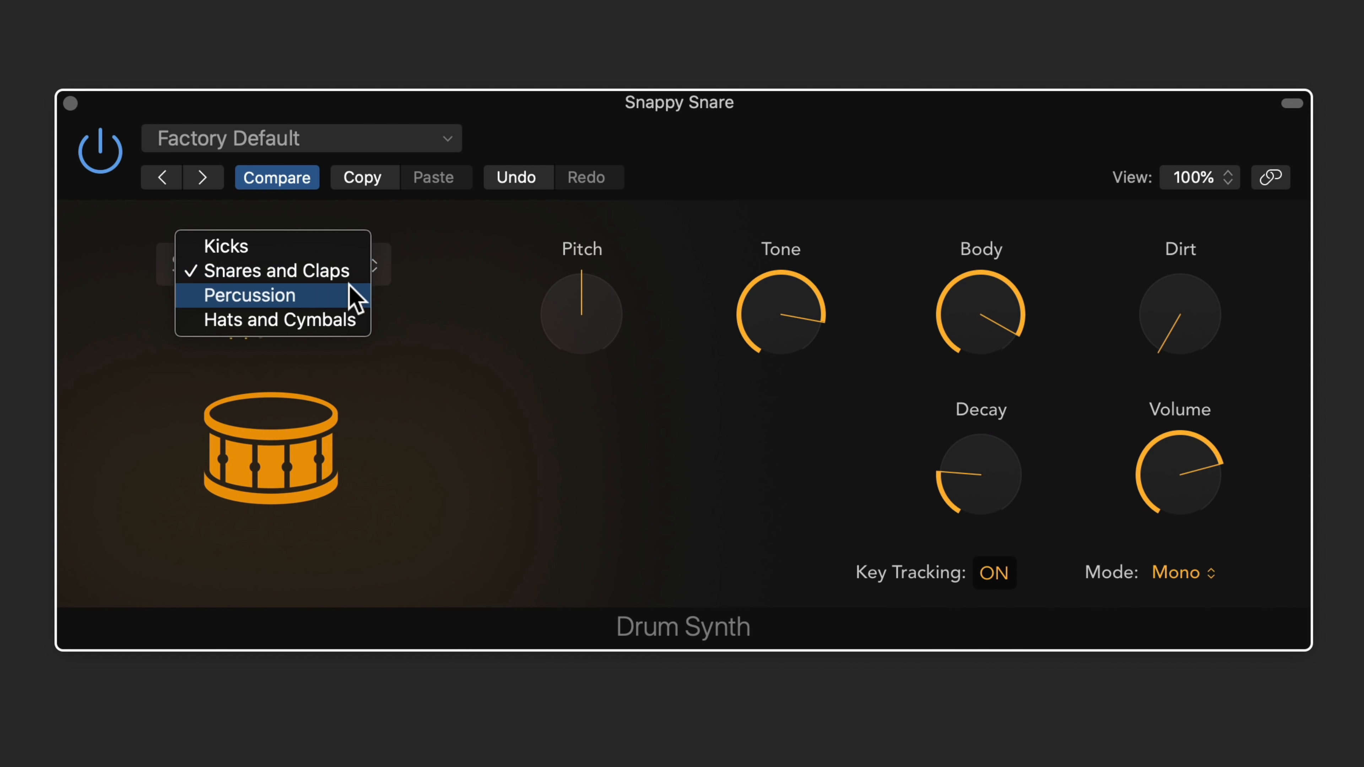
{"action": "left_click", "coordinate": [250, 296]}
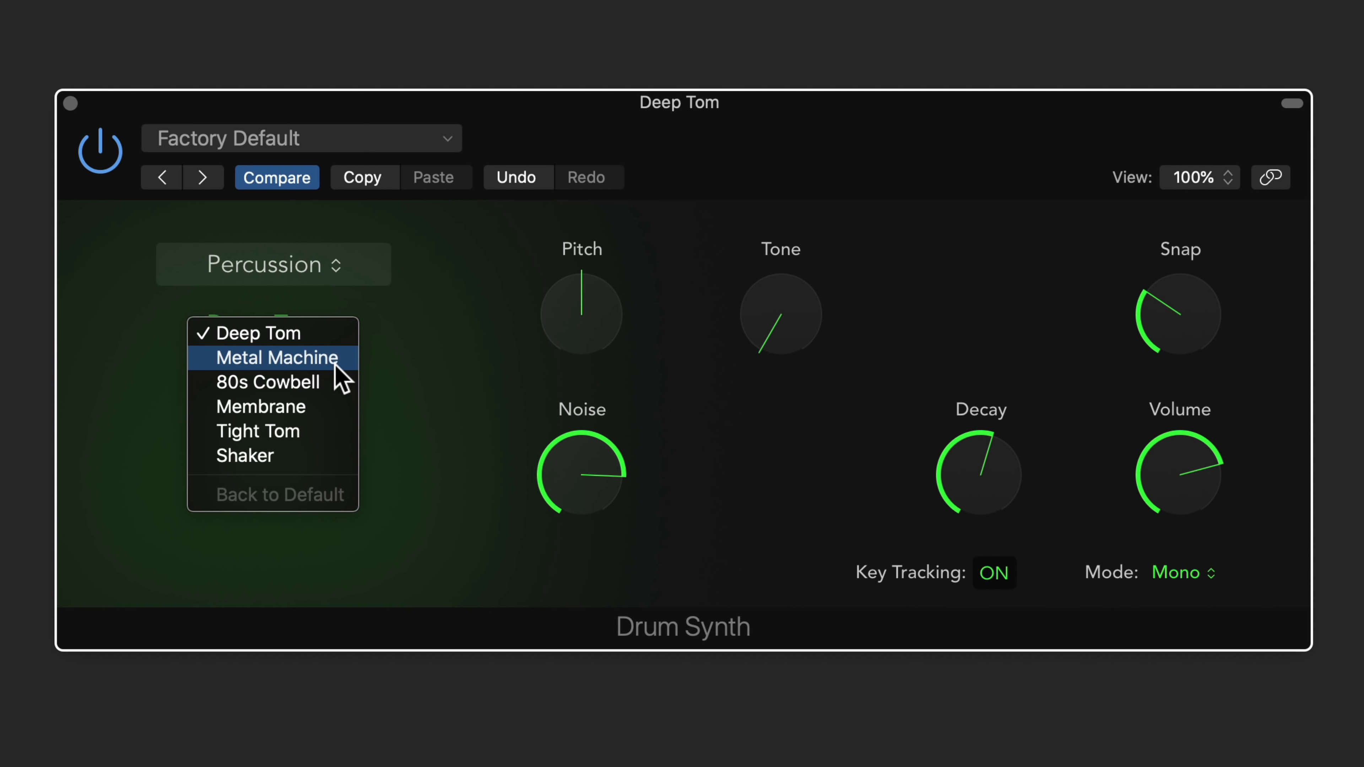
{"action": "left_click", "coordinate": [244, 455]}
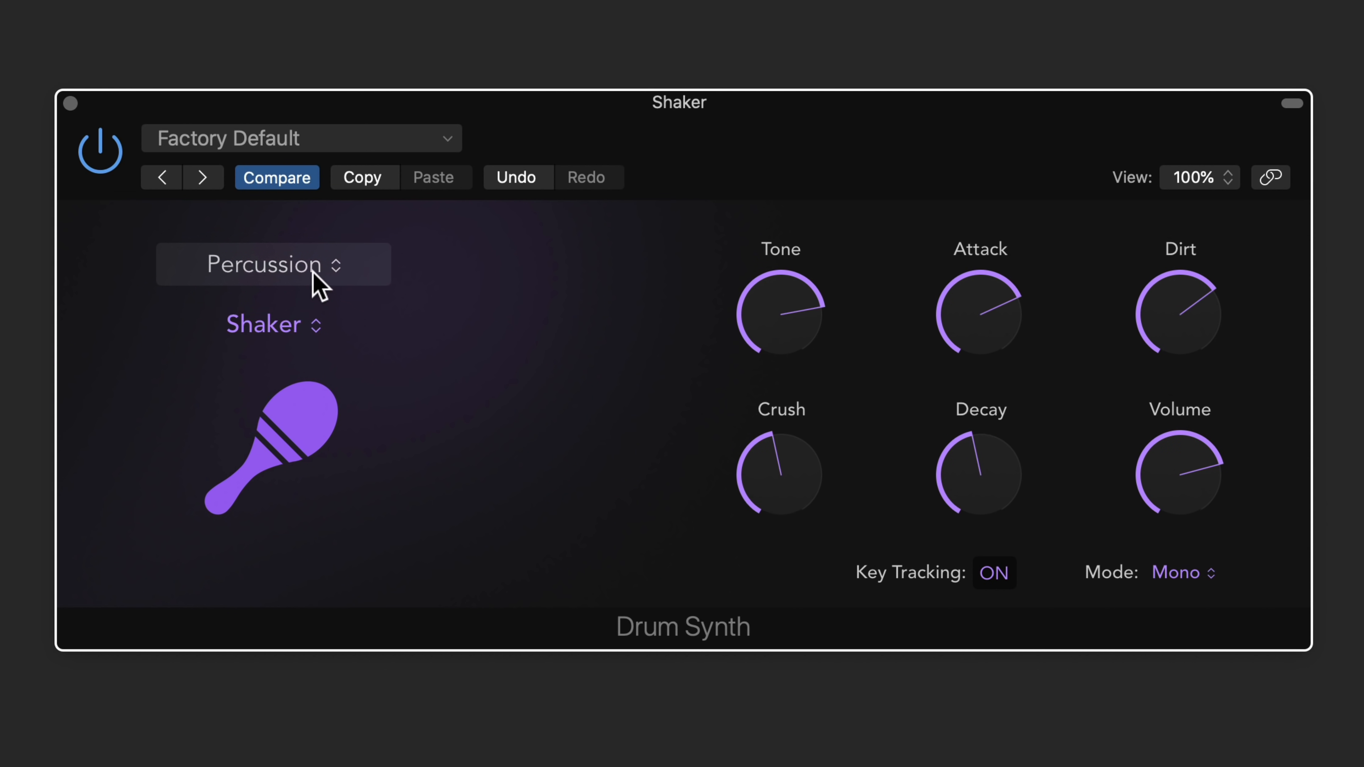
{"action": "left_click", "coordinate": [273, 265]}
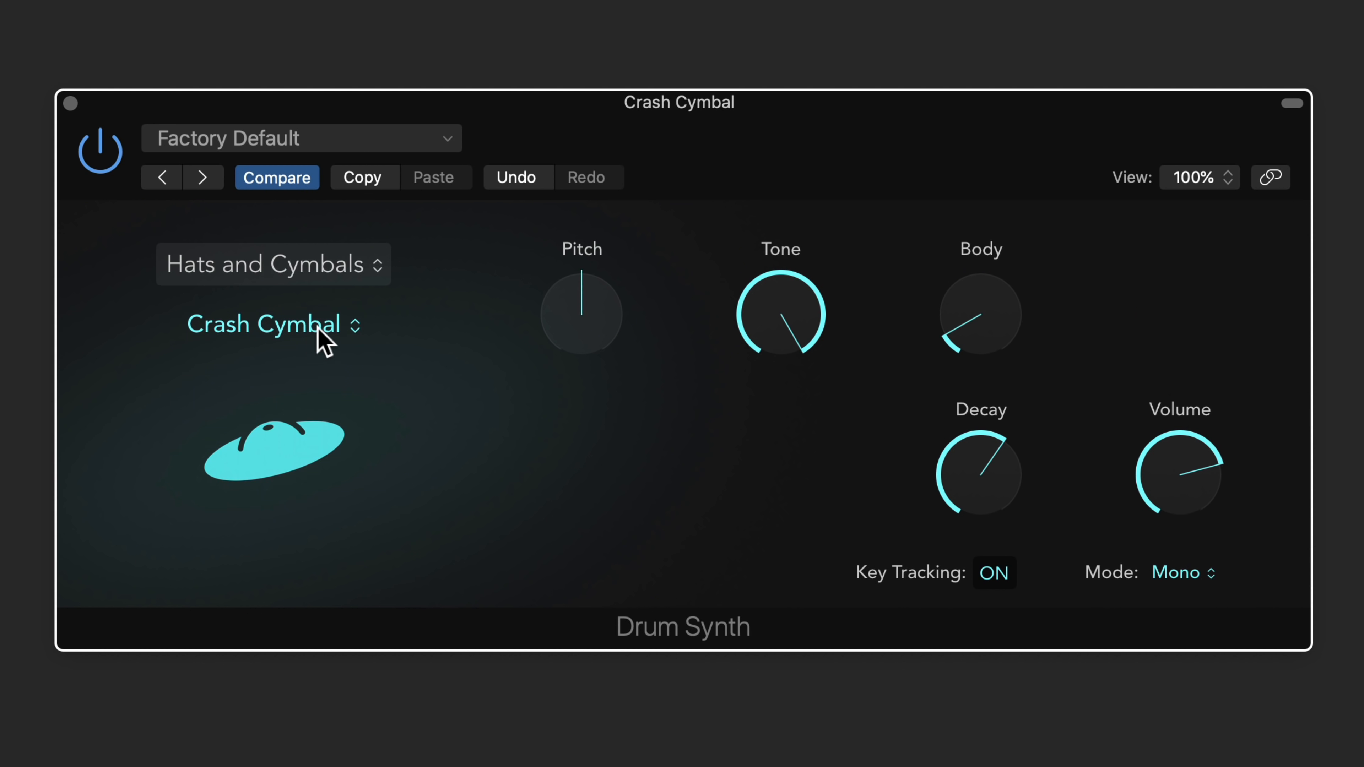
{"action": "mouse_move", "coordinate": [398, 402]}
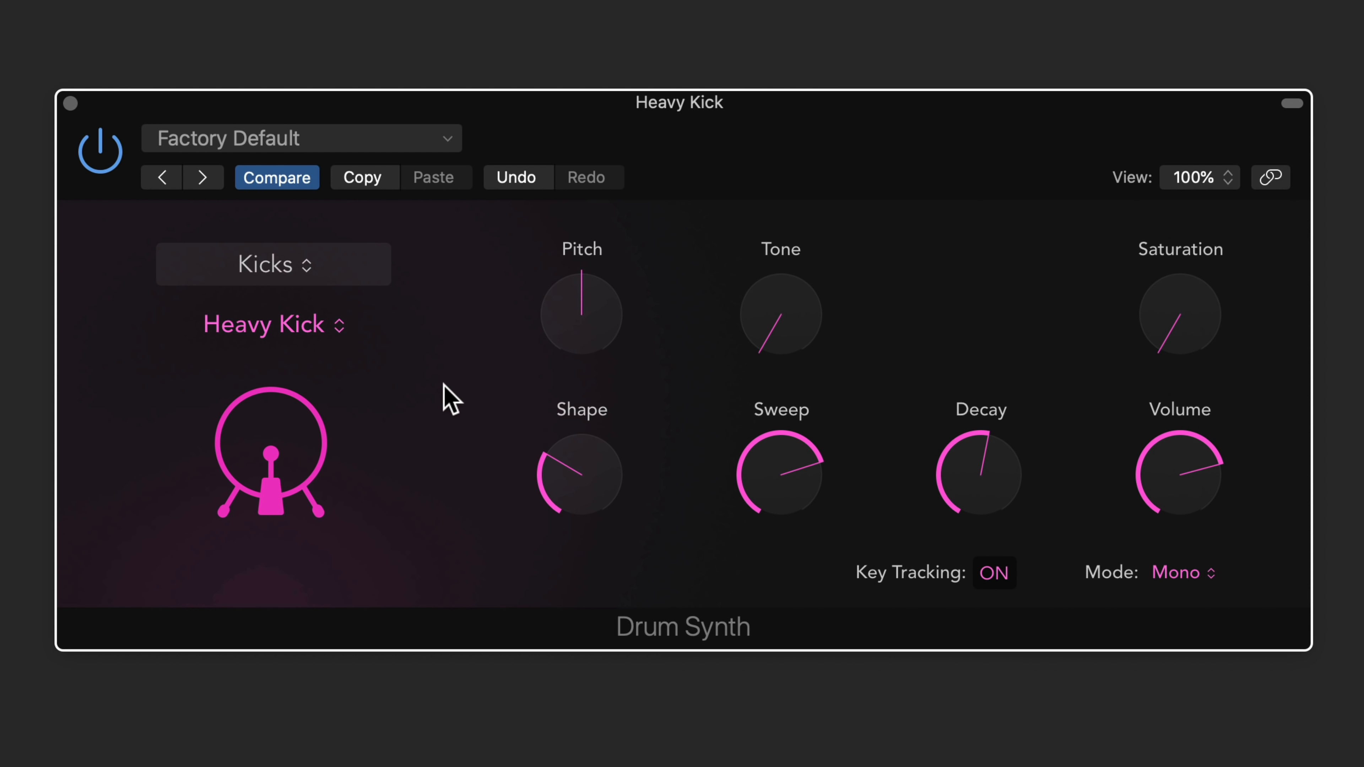
{"action": "mouse_move", "coordinate": [893, 318]}
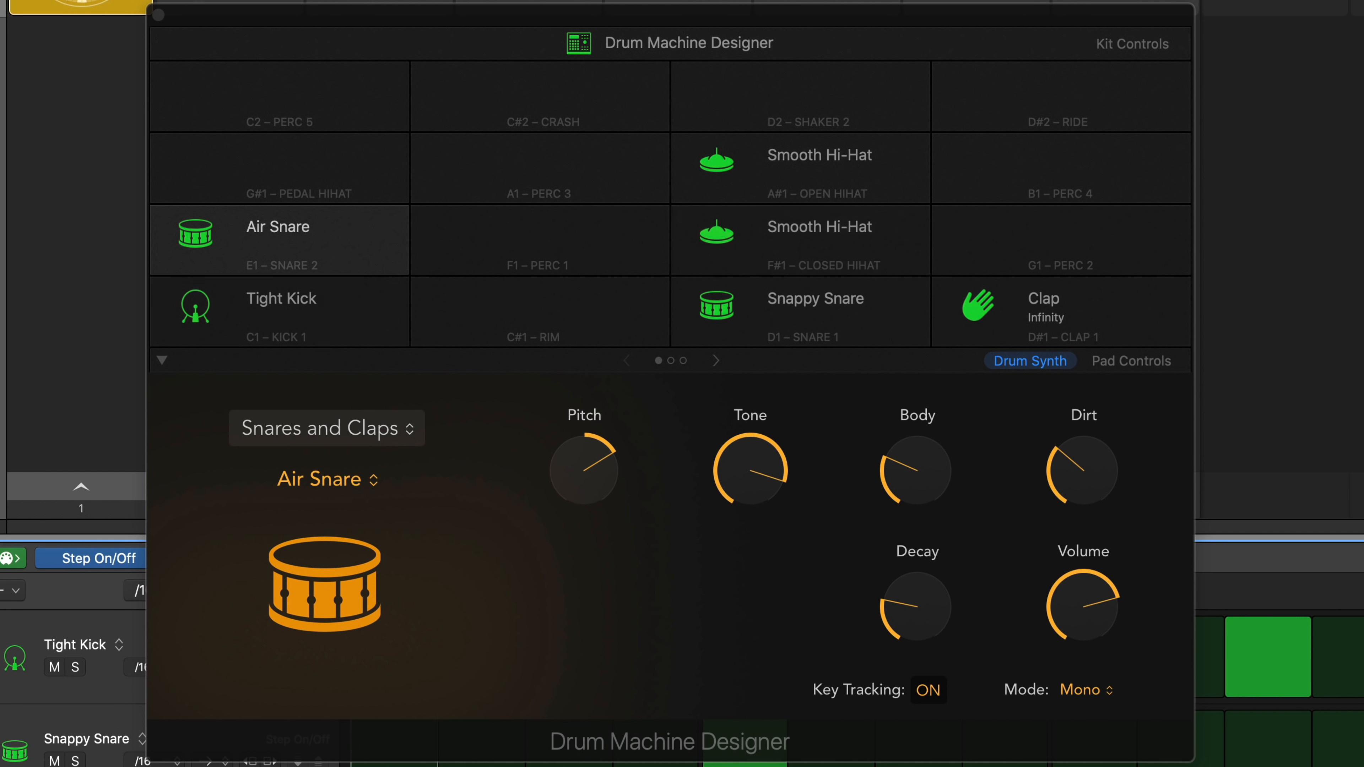
{"action": "mouse_move", "coordinate": [339, 365]}
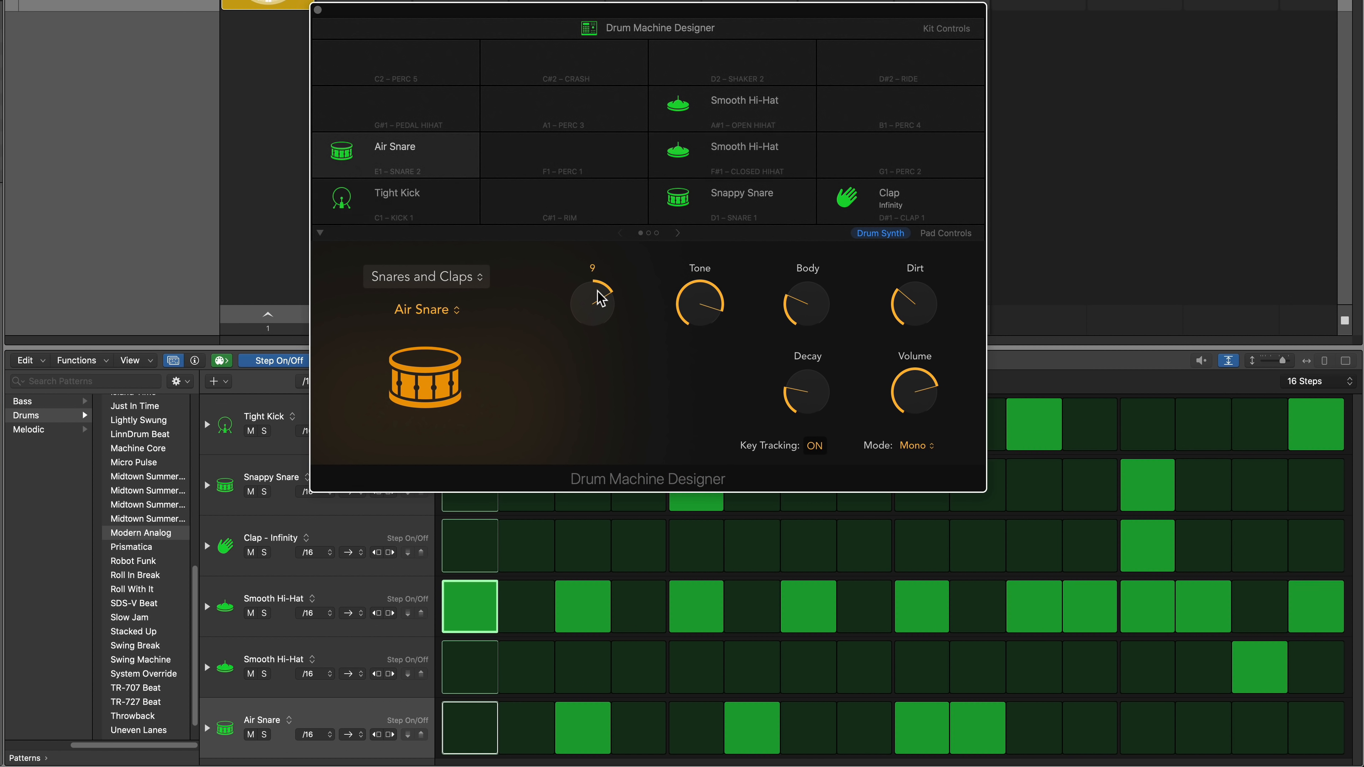
Step: Raise the Air Snare's pitch, adjust its decay and select the open hi-hat pad
{"action": "left_click_drag", "start_coordinate": [592, 299], "coordinate": [613, 276]}
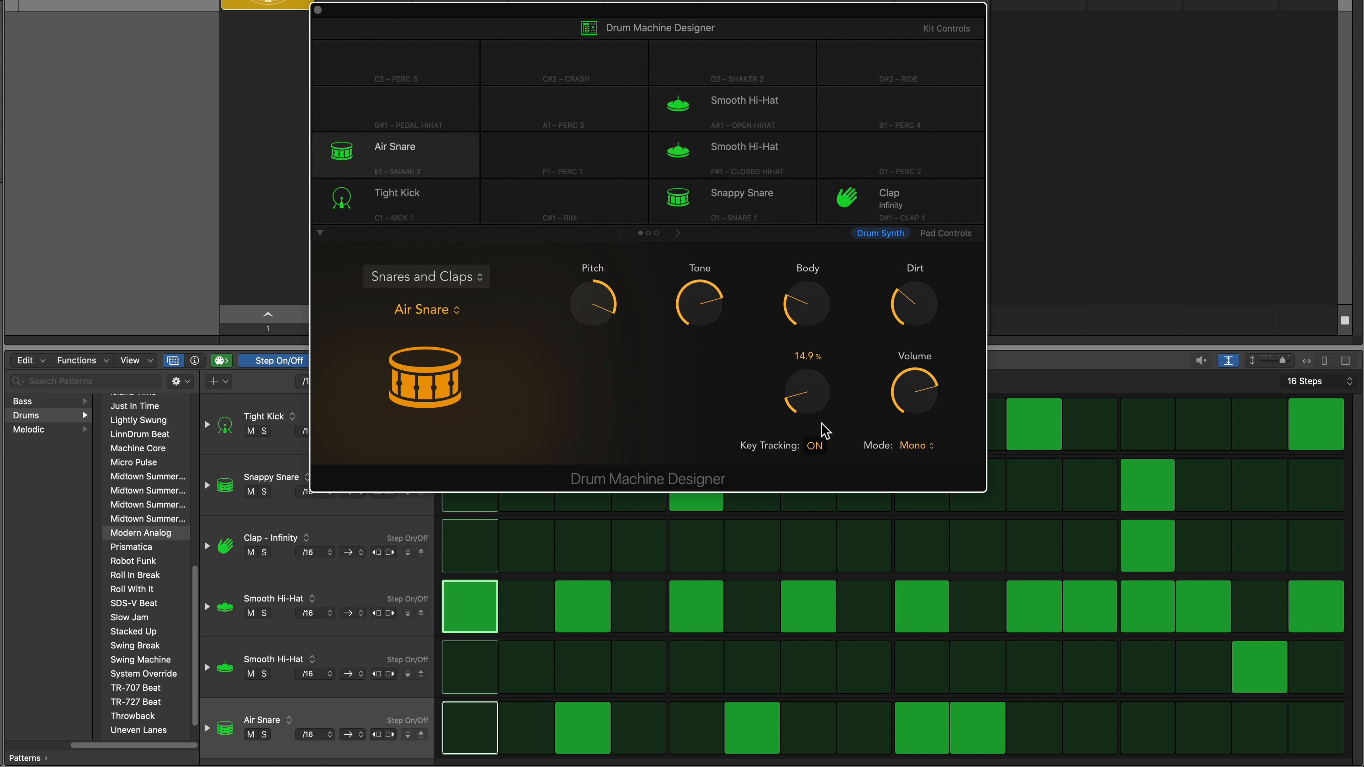
{"action": "left_click_drag", "start_coordinate": [805, 392], "coordinate": [807, 306]}
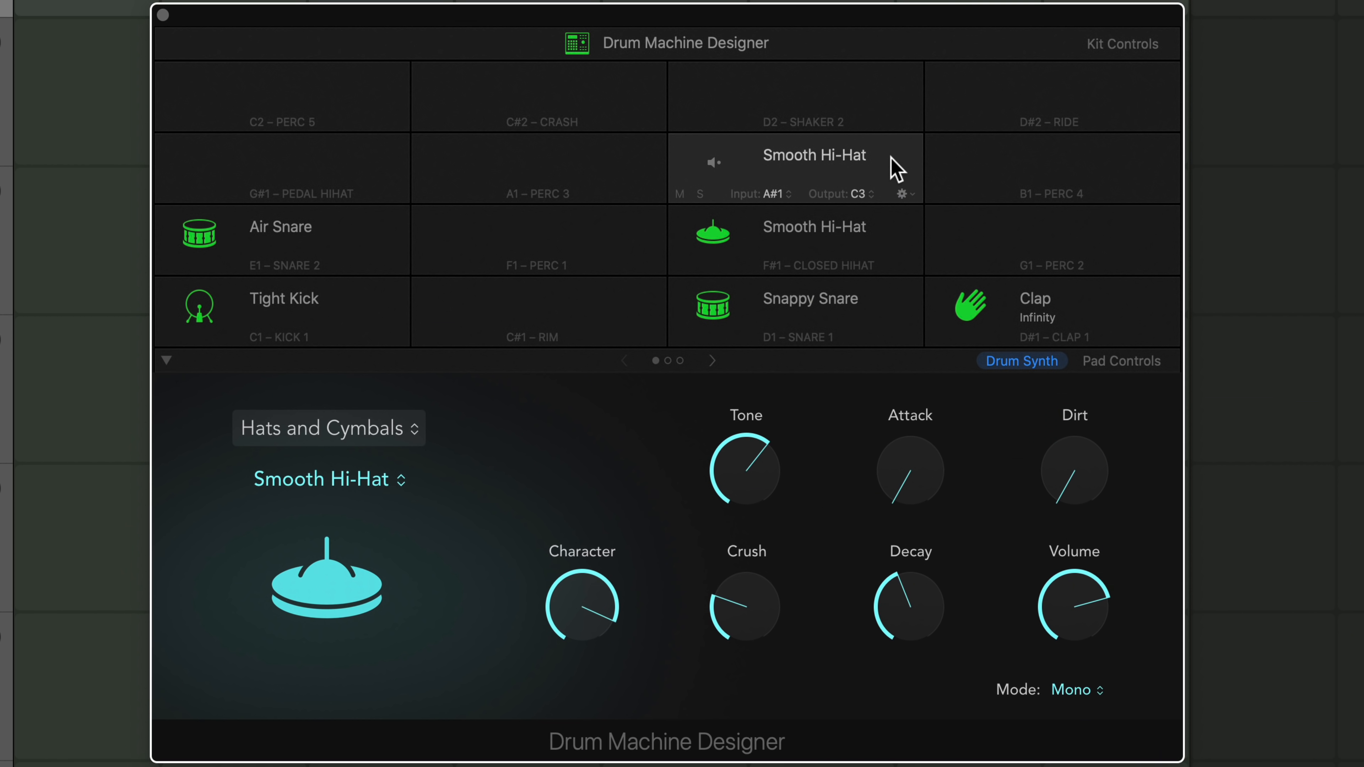
{"action": "left_click", "coordinate": [1048, 305]}
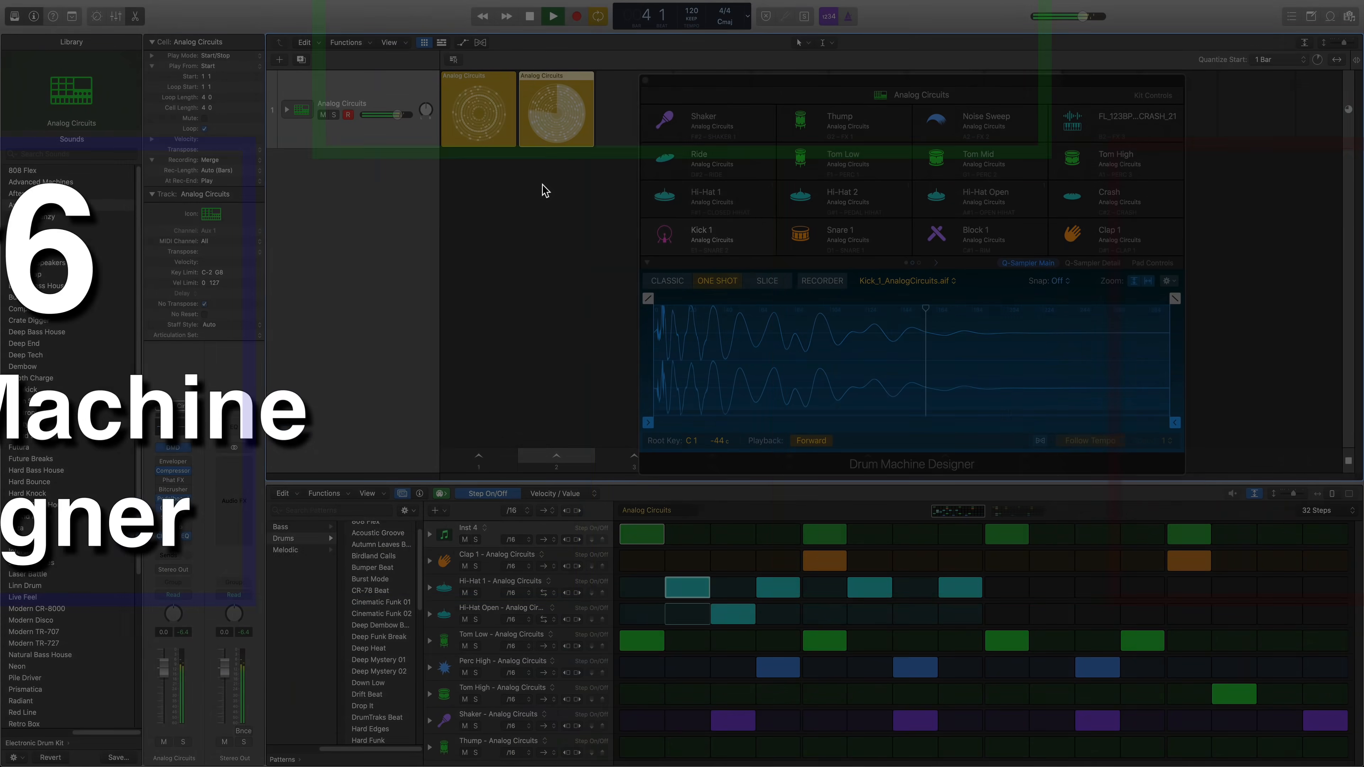
Step: Stop playback, show the kit-wide controls and load the custom crash sample onto the Crash FX pad
{"action": "left_click", "coordinate": [551, 15]}
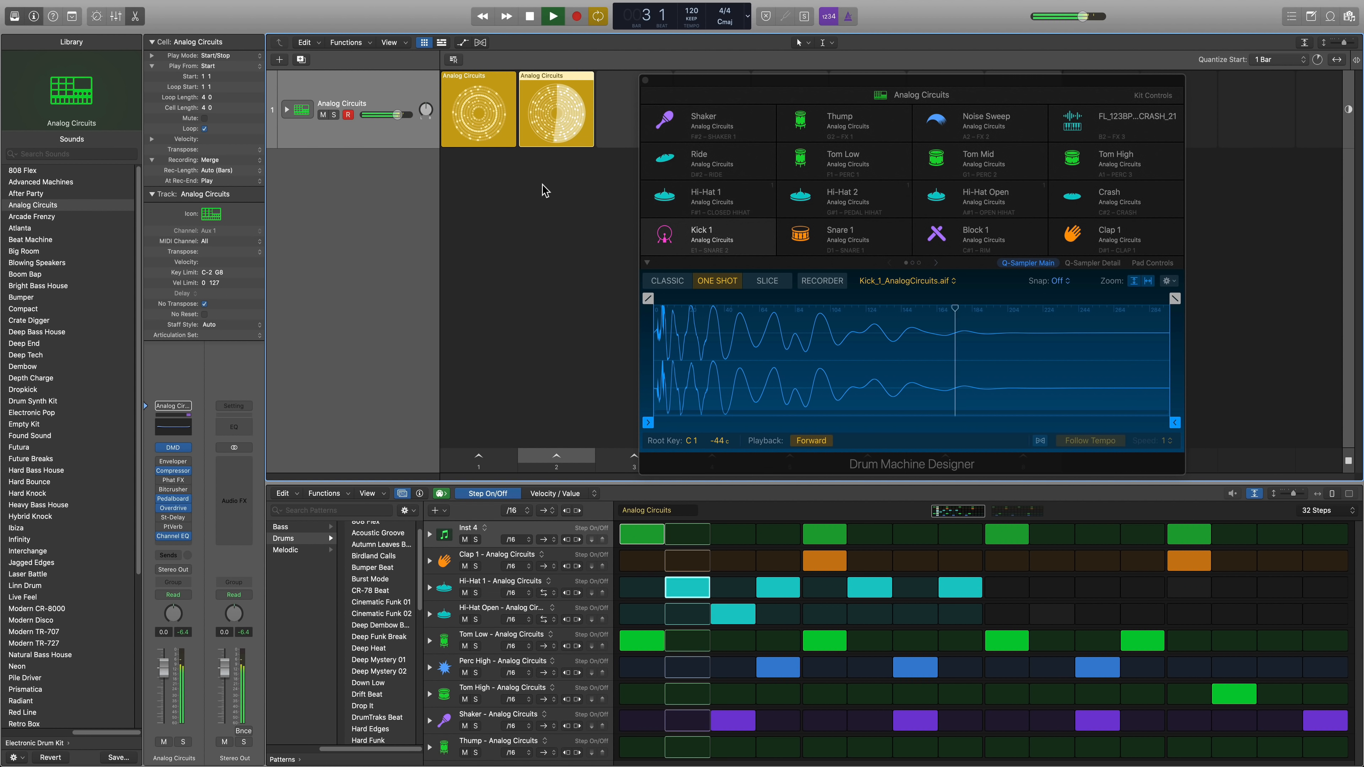
{"action": "left_click", "coordinate": [1153, 95]}
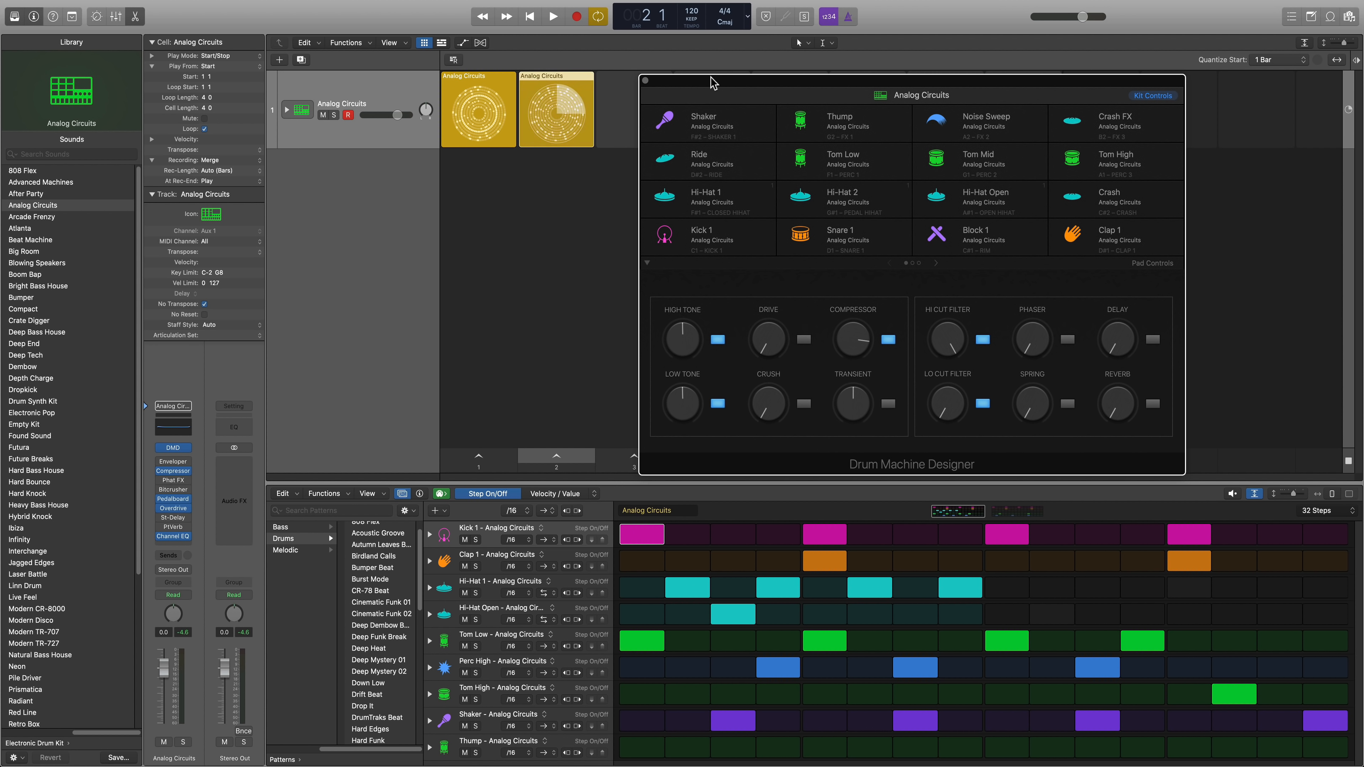
{"action": "mouse_move", "coordinate": [721, 117]}
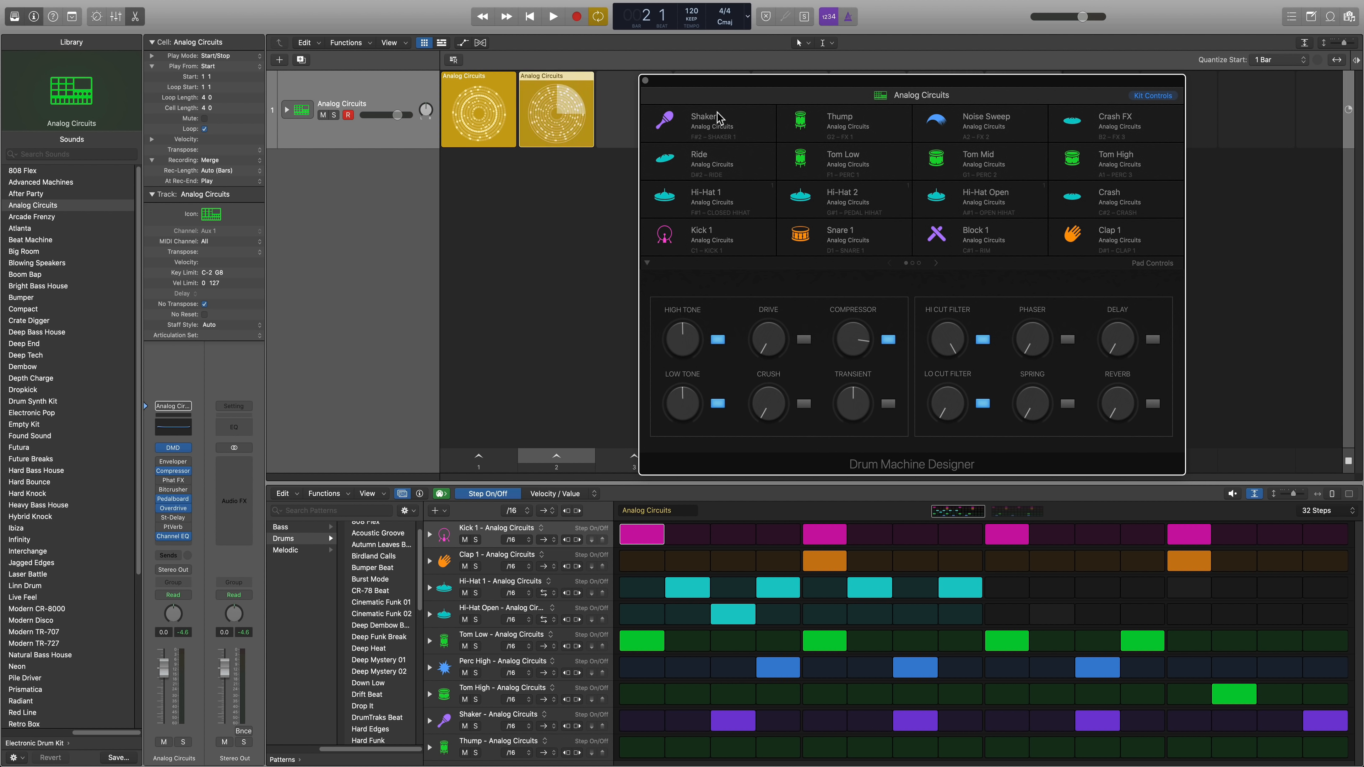
{"action": "left_click", "coordinate": [712, 235]}
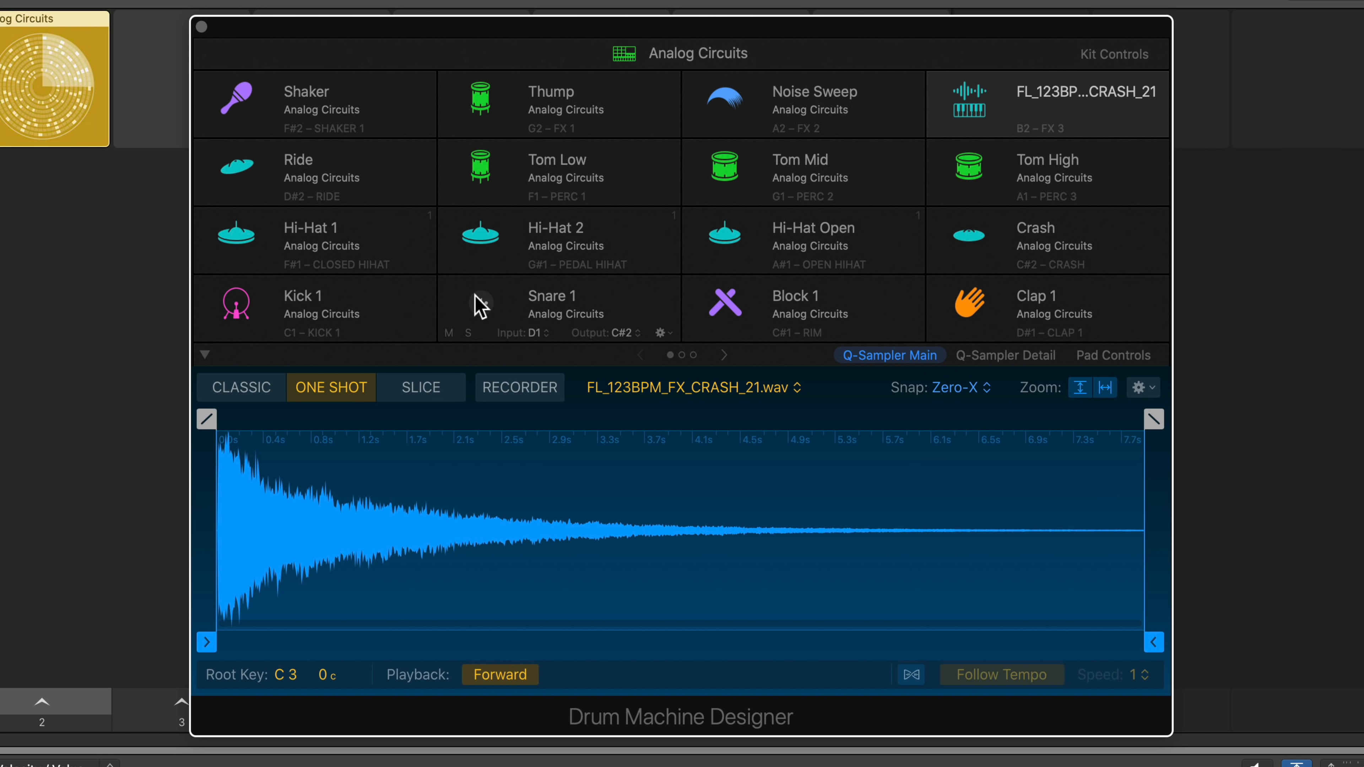
Step: Change the Kick 1 pad's trigger note from C1 to E1
{"action": "left_click", "coordinate": [311, 308]}
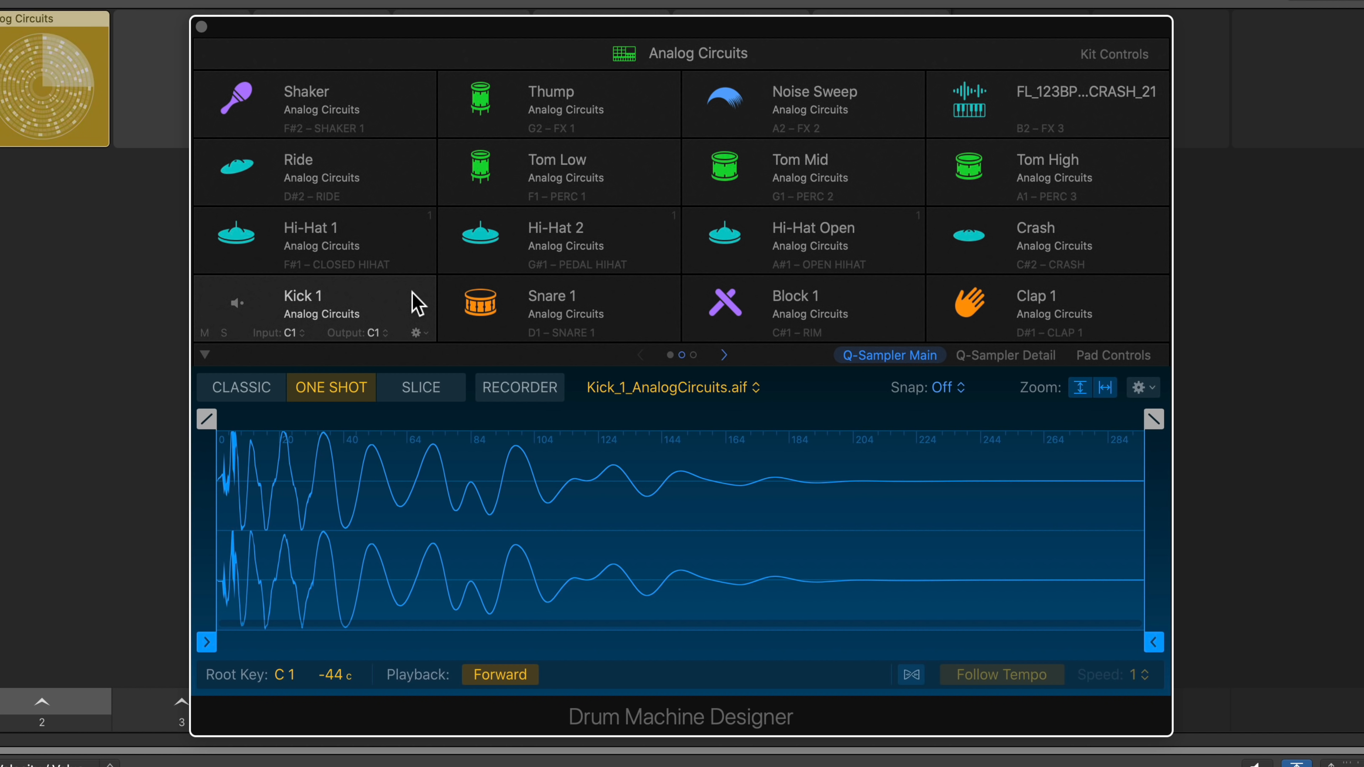
{"action": "mouse_move", "coordinate": [492, 333]}
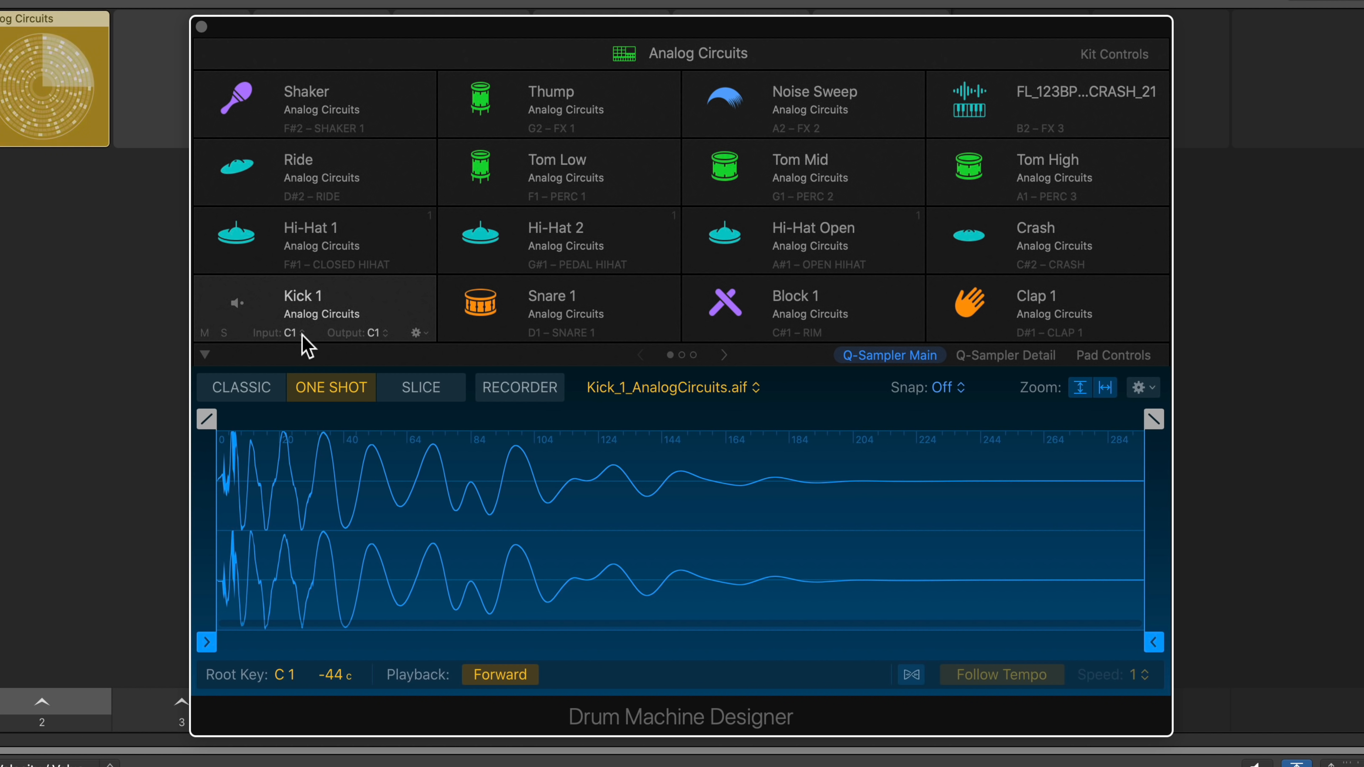
{"action": "left_click", "coordinate": [295, 333]}
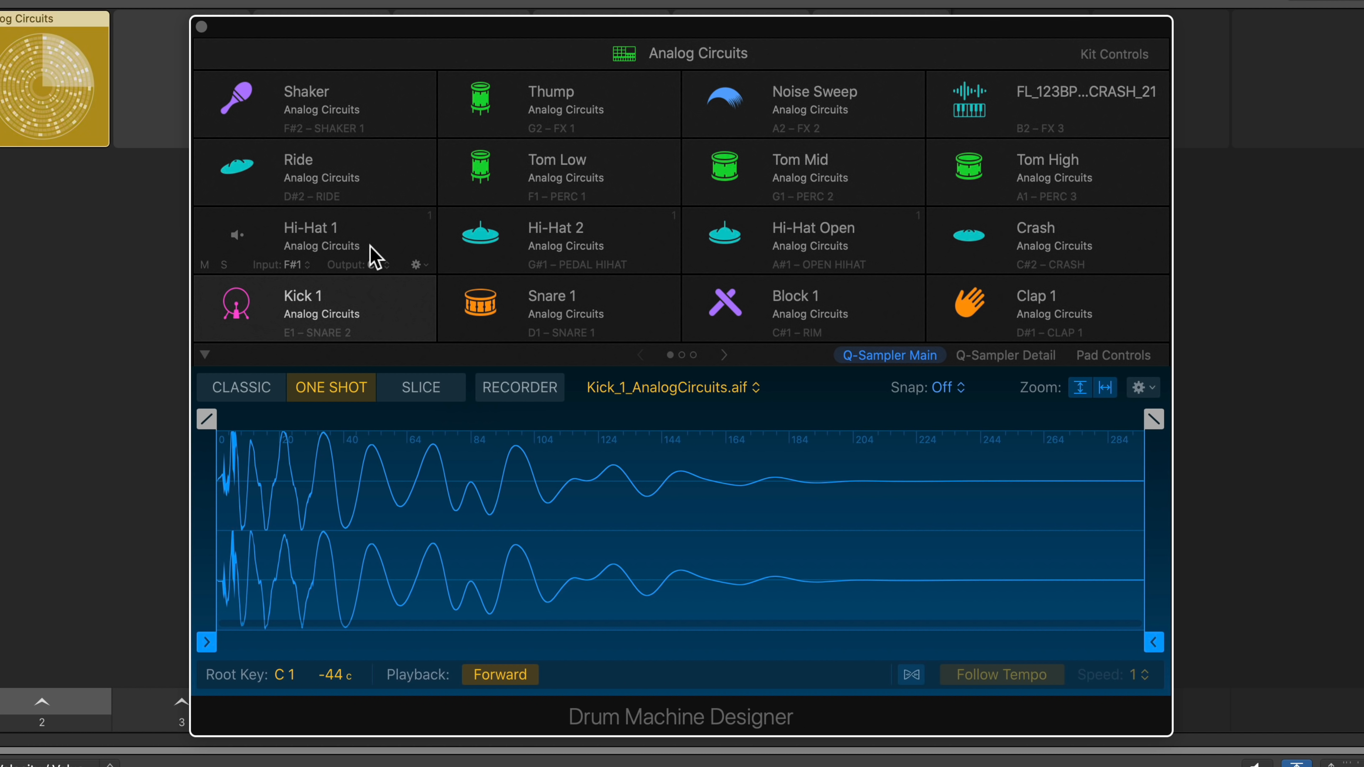
Step: Go to the next pad page, select Snare 2 and choose Resample Pad from its options
{"action": "left_click", "coordinate": [725, 355]}
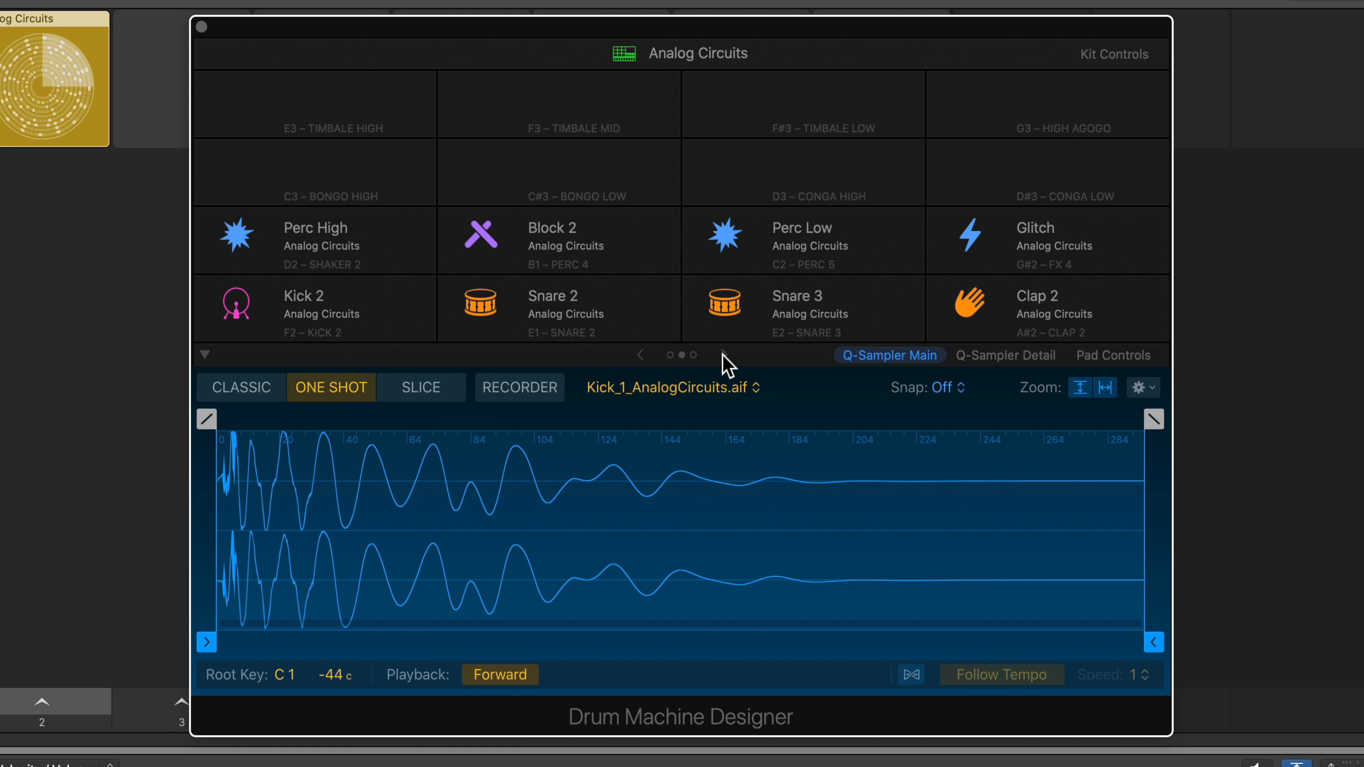
{"action": "left_click", "coordinate": [553, 304]}
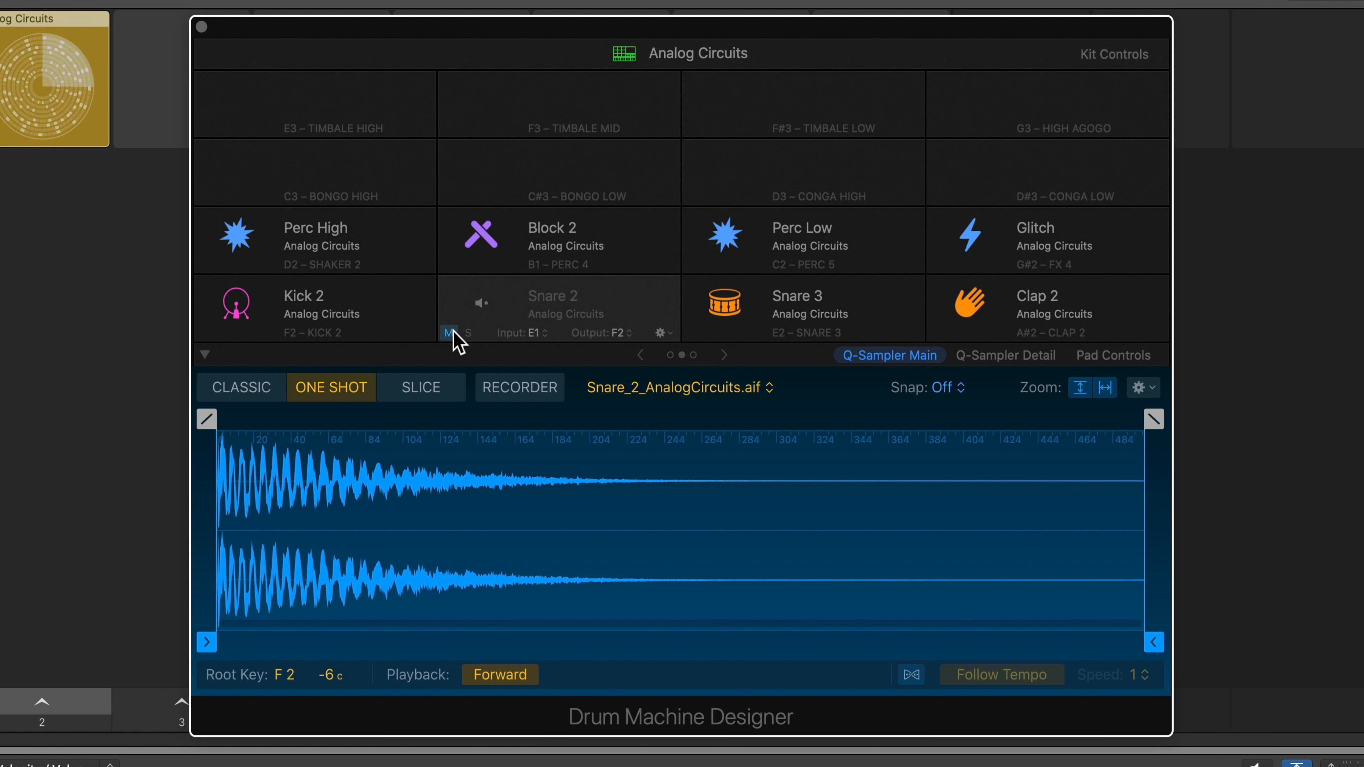
{"action": "left_click", "coordinate": [661, 333]}
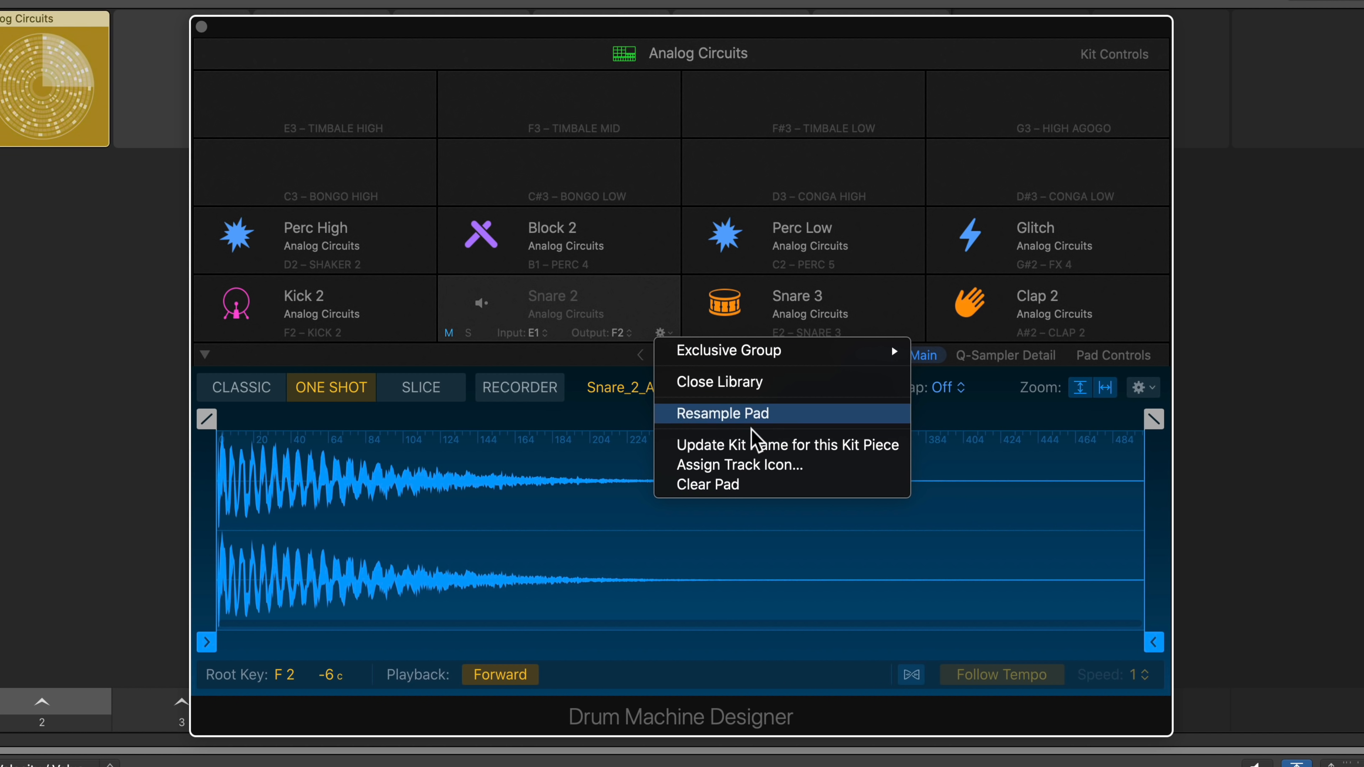
{"action": "left_click", "coordinate": [708, 485]}
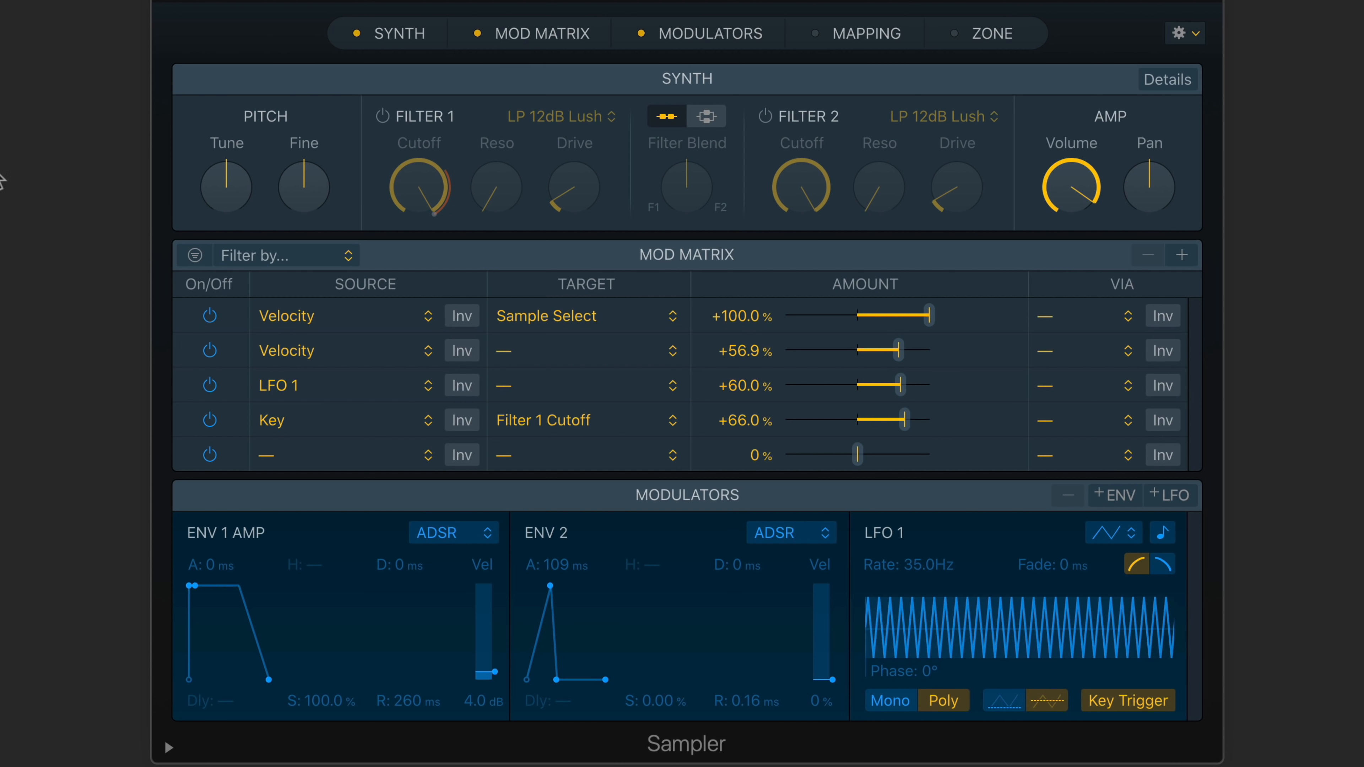
Step: Bring the Sampler plug-in window forward to view its Synth, Mod Matrix and Modulators
{"action": "left_click", "coordinate": [867, 33]}
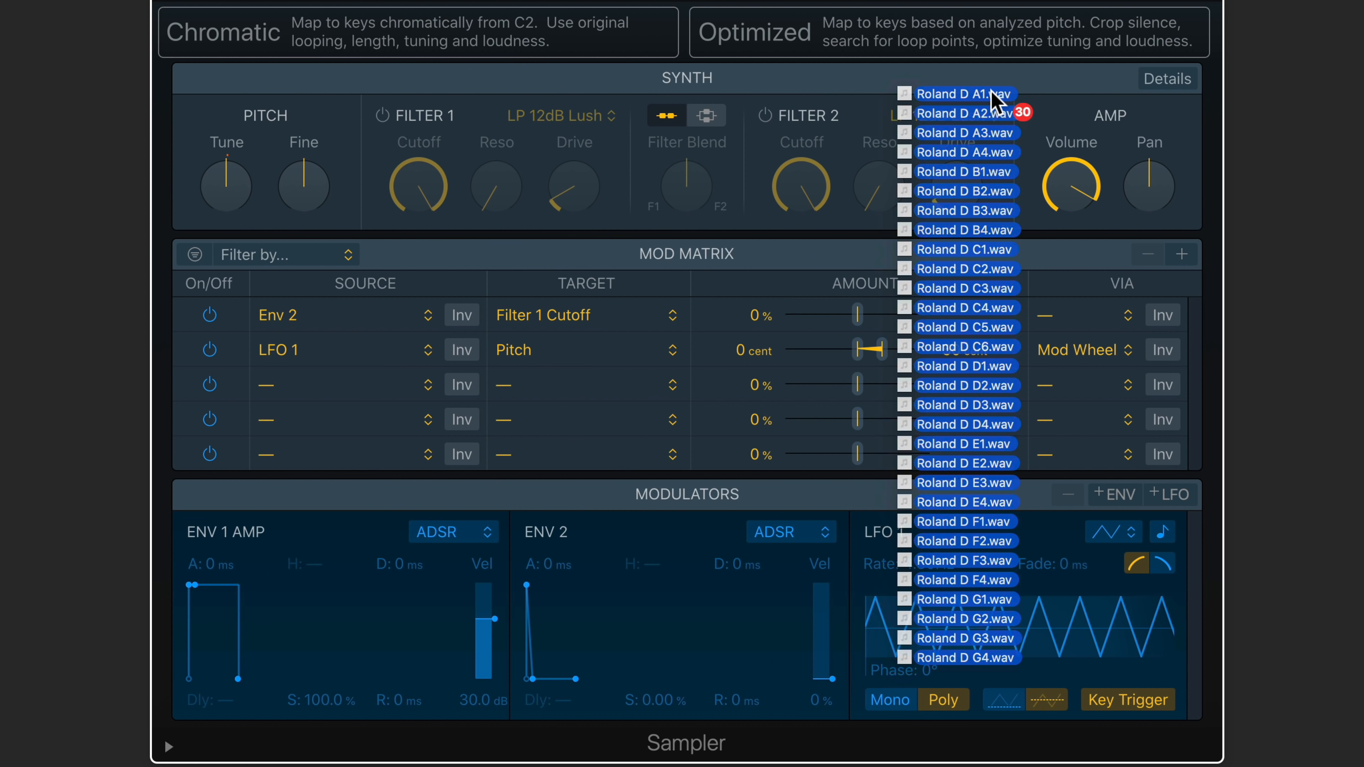
Step: Drop the 30 Roland D .wav files onto Sampler to map them across the keyboard
{"action": "left_click", "coordinate": [800, 33]}
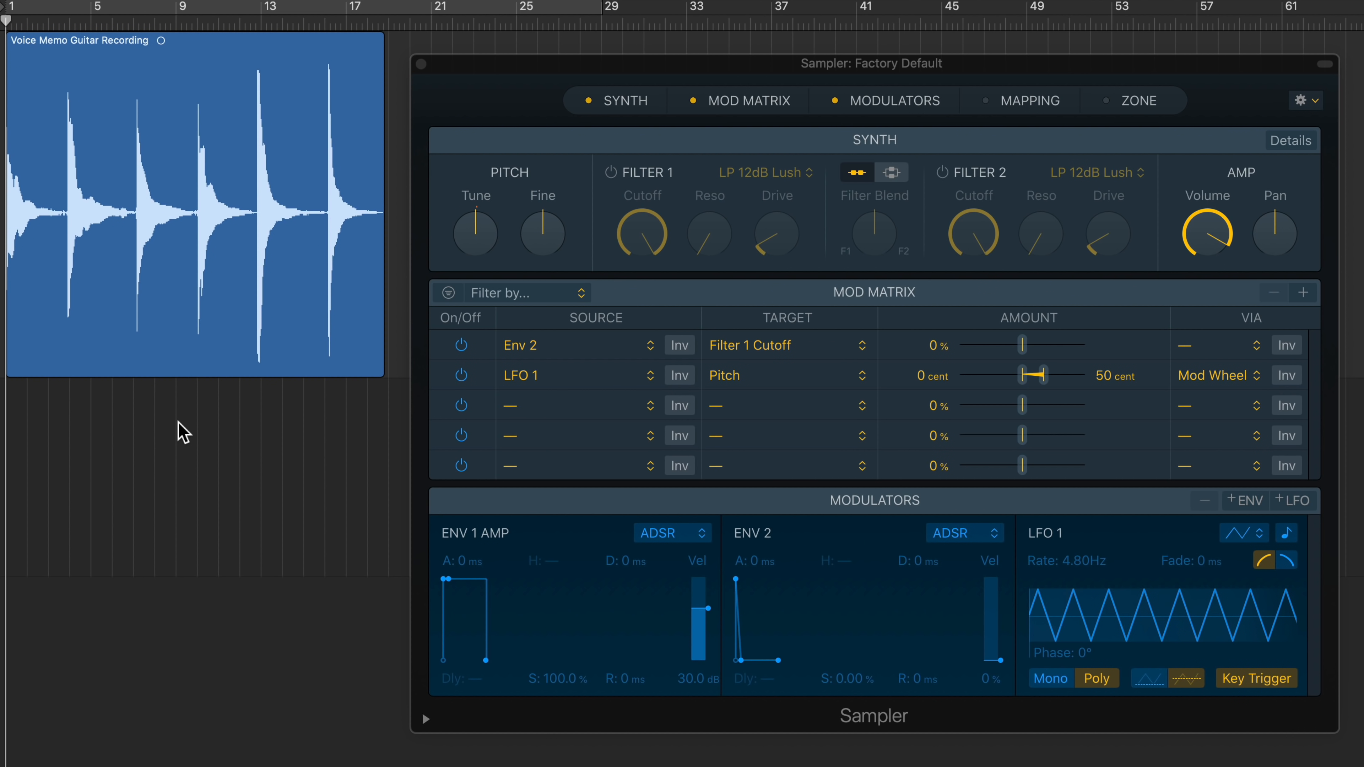
{"action": "mouse_move", "coordinate": [206, 219]}
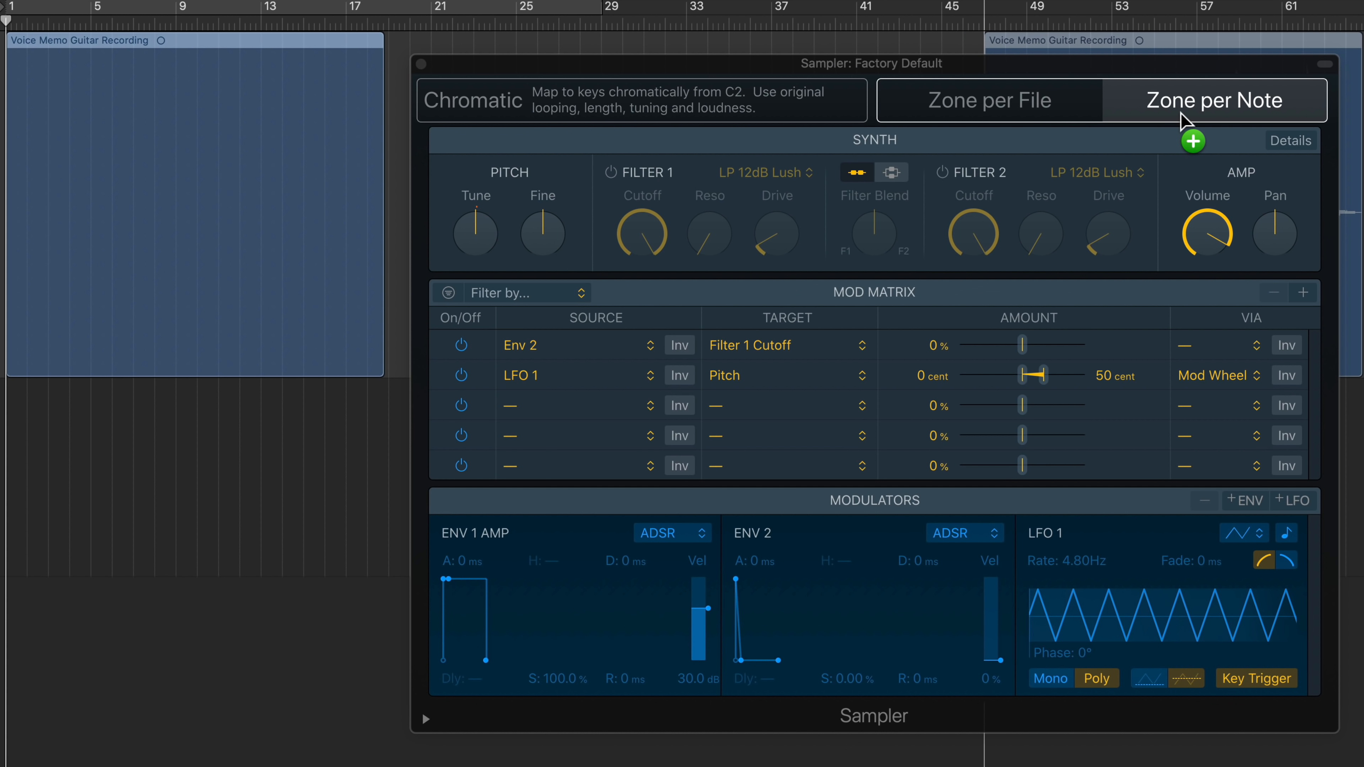
Step: Drop the Voice Memo Guitar Recording onto Sampler's Zone per Note target
{"action": "left_click", "coordinate": [1213, 100]}
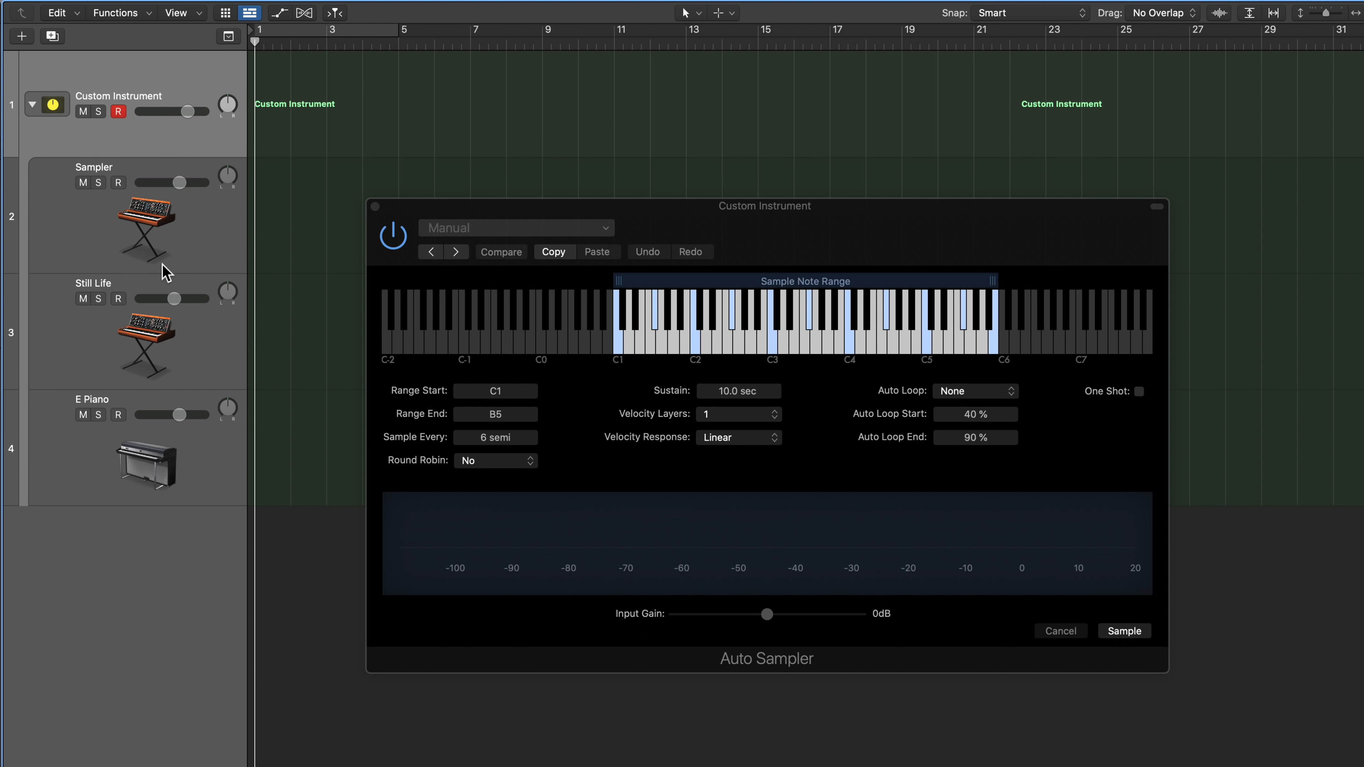
{"action": "mouse_move", "coordinate": [182, 75]}
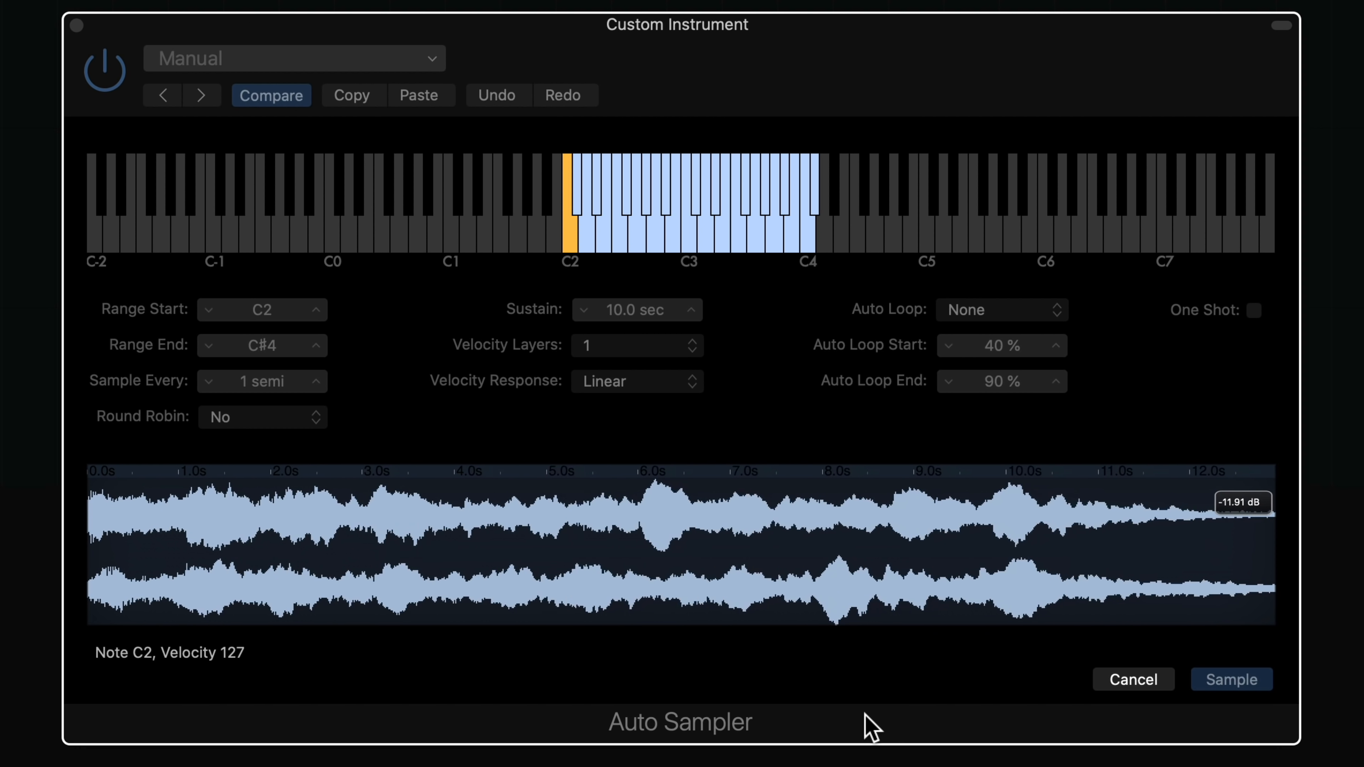
Step: Start Auto Sampler capturing the Custom Instrument every semitone from C2 to C#4
{"action": "left_click", "coordinate": [1232, 680]}
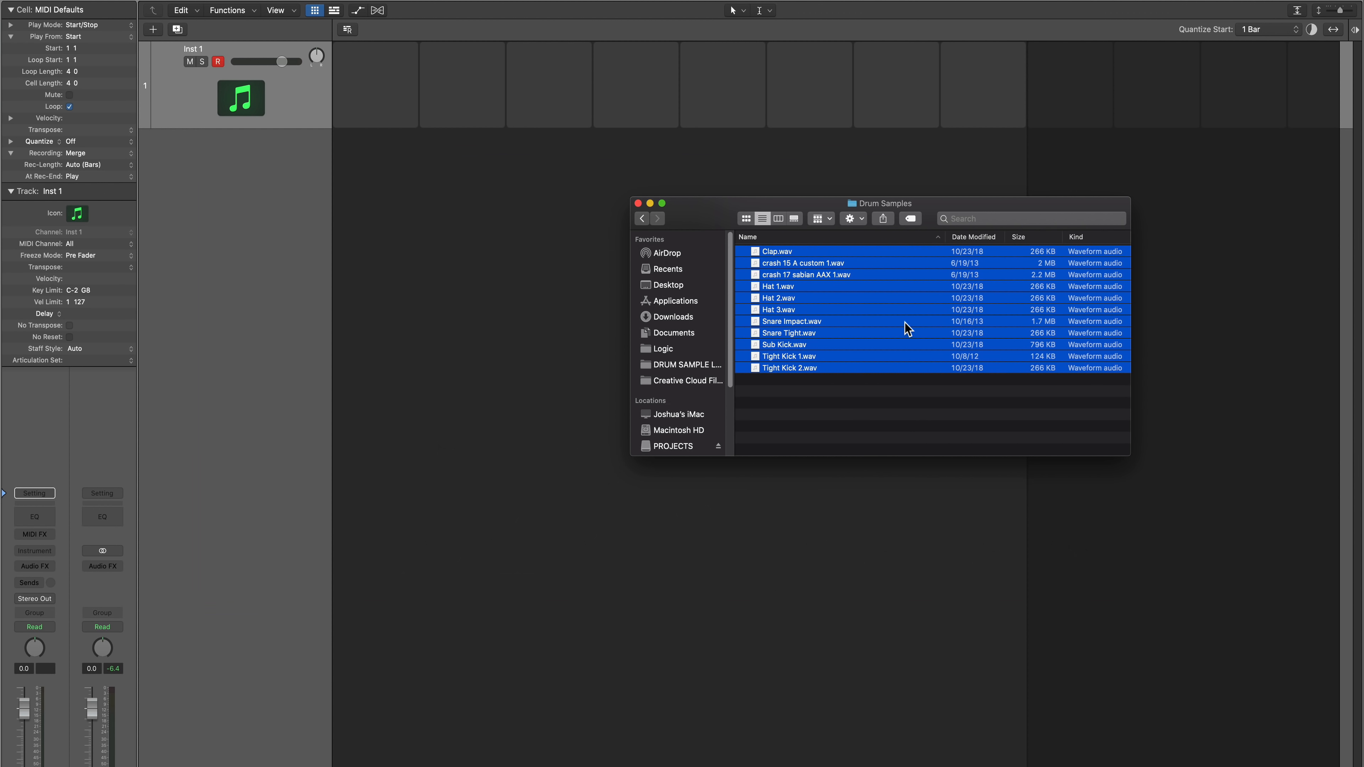
{"action": "mouse_move", "coordinate": [863, 328]}
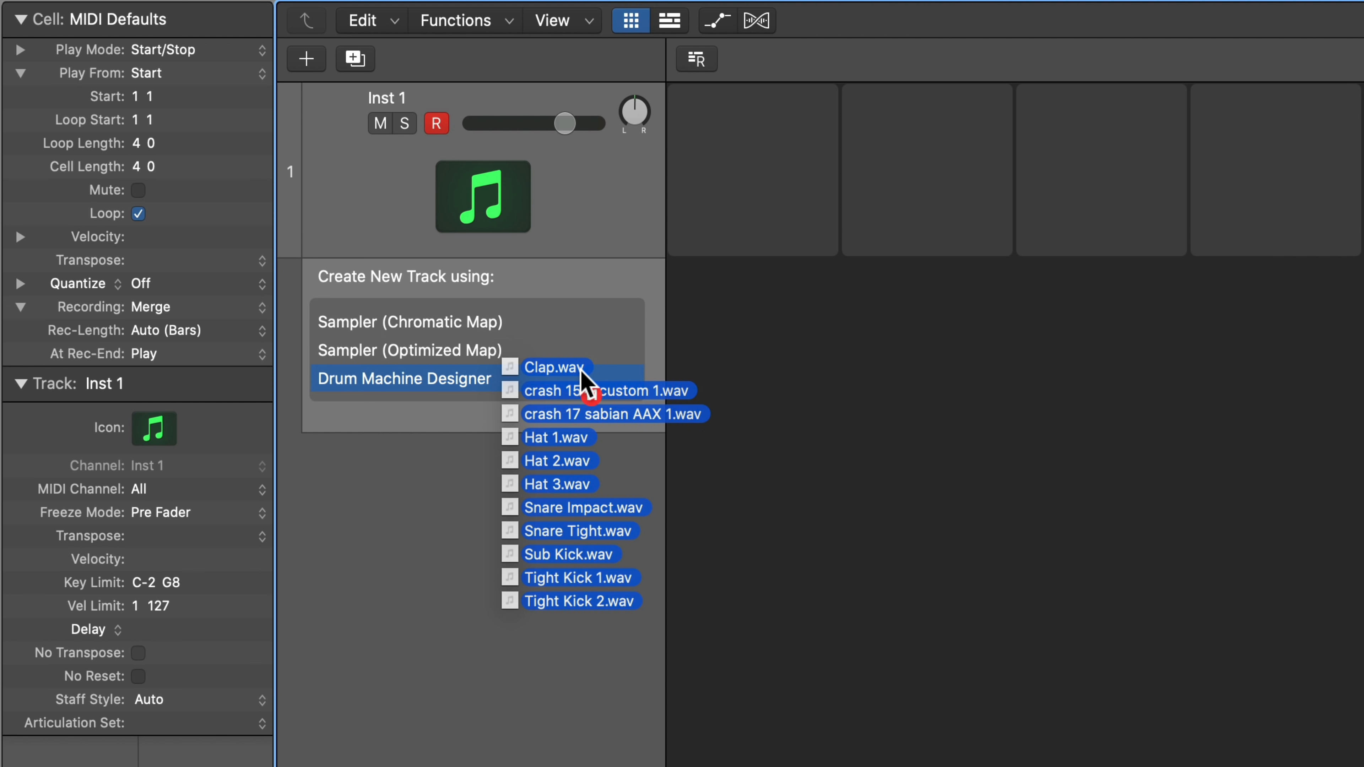
Step: Drop the eleven Drum Samples files on Drum Machine Designer to build a new kit track
{"action": "left_click", "coordinate": [553, 367]}
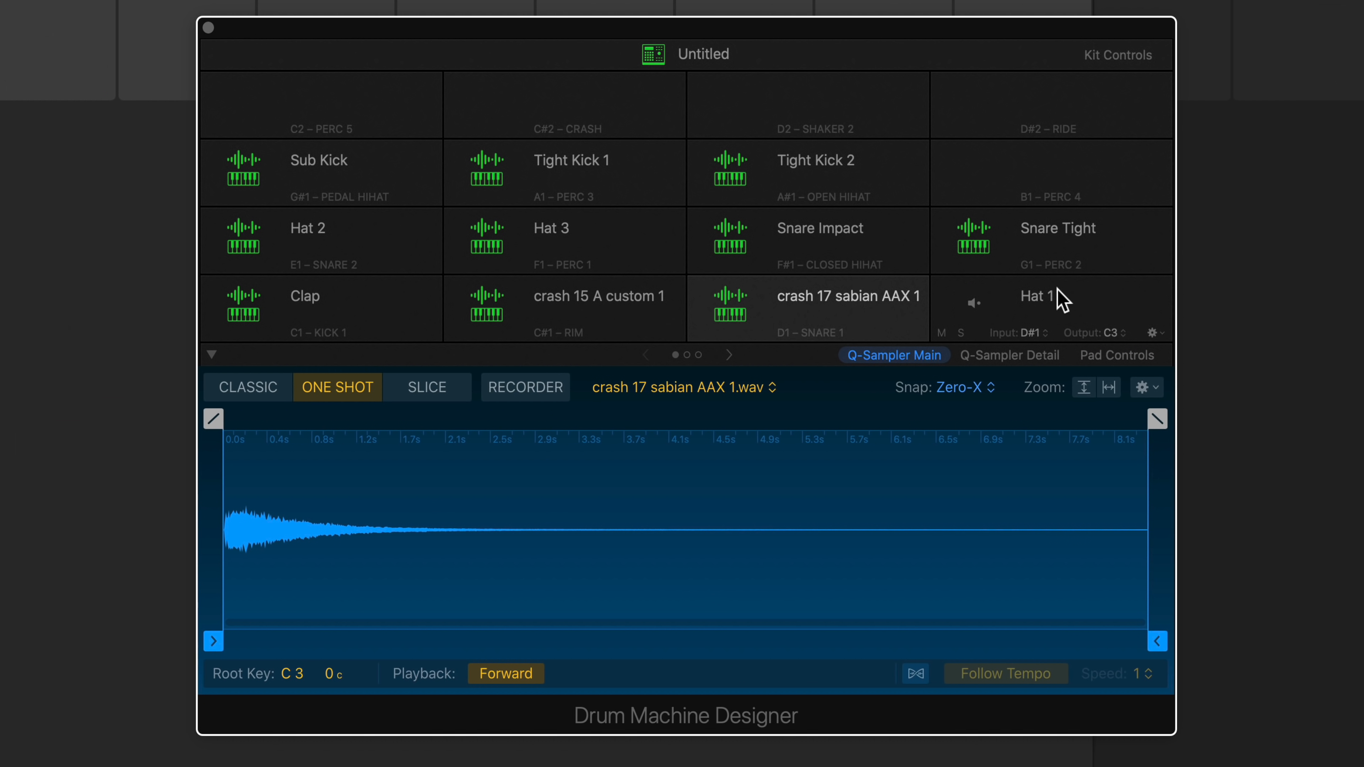
Step: Audition the Hat 3 and Hat 2 pads and view their samples in the editor
{"action": "left_click", "coordinate": [552, 228]}
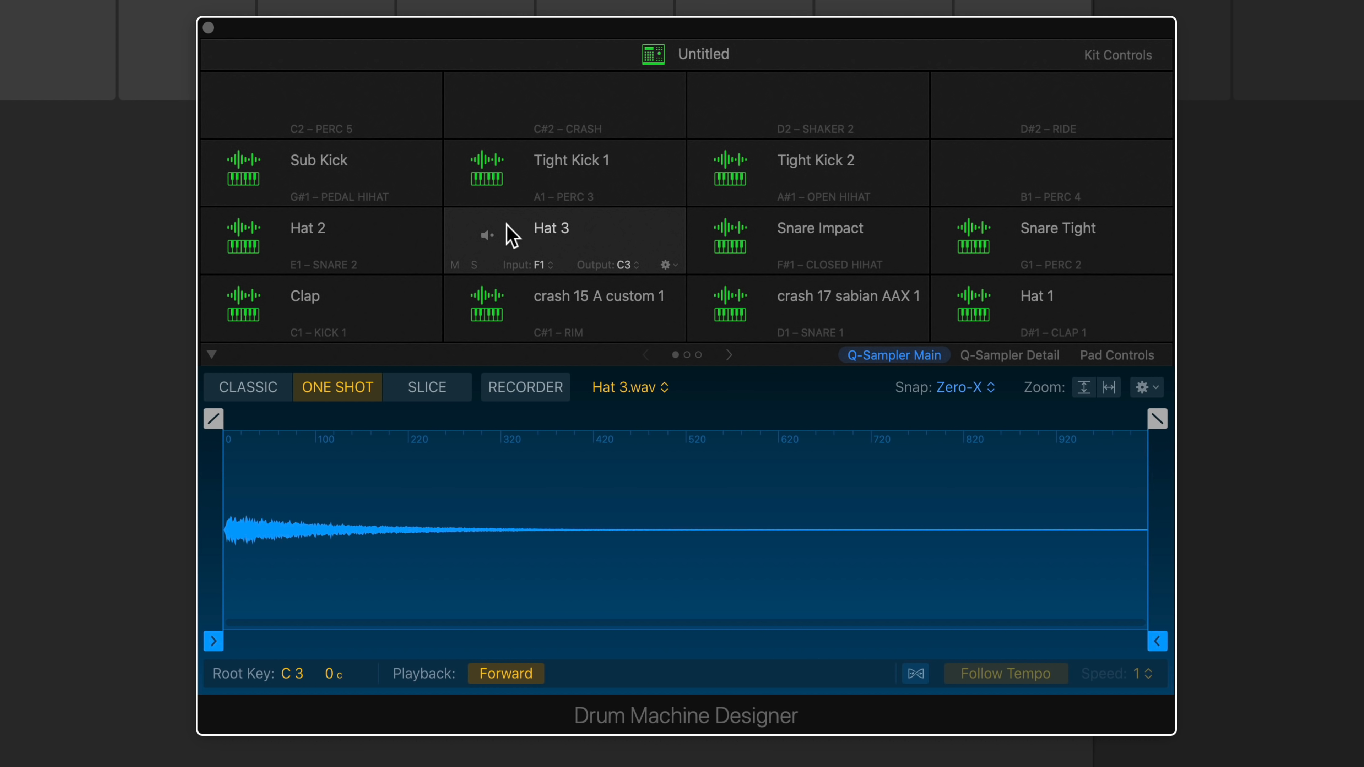
{"action": "left_click", "coordinate": [308, 228]}
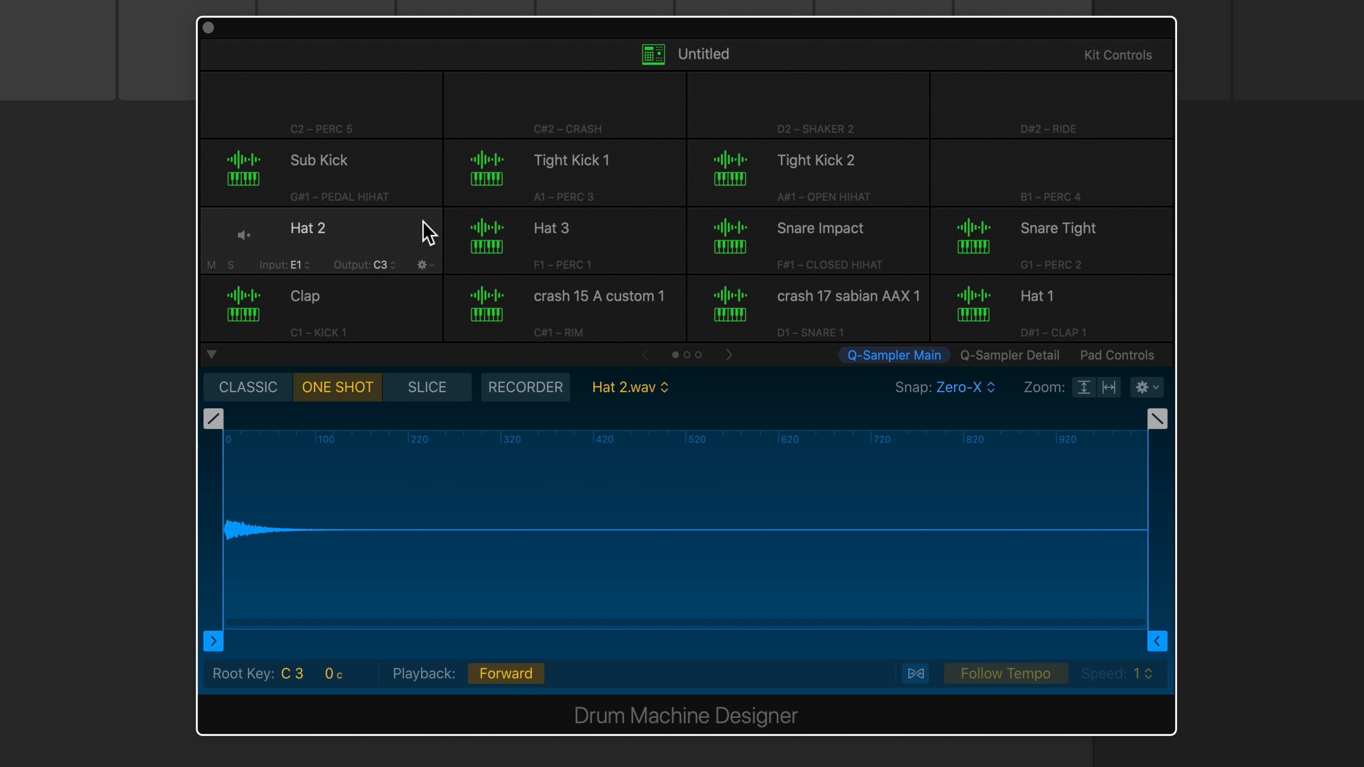